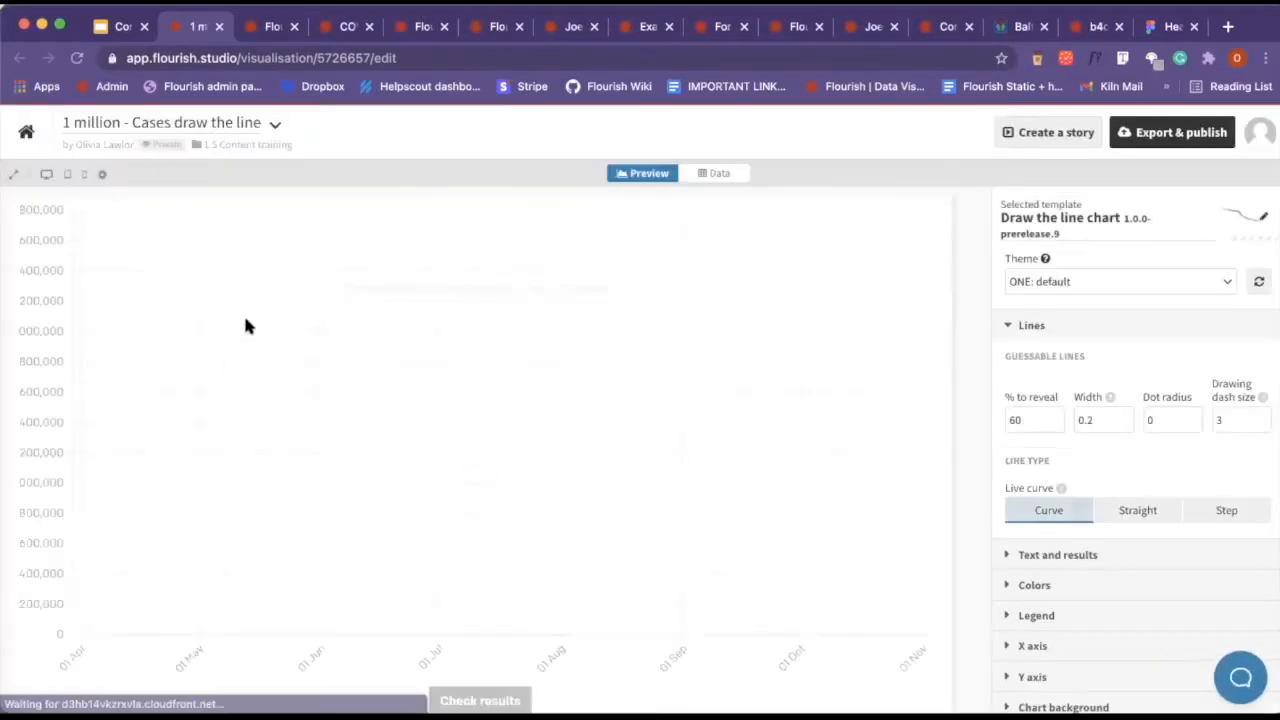
Draw a first guessed stroke across the draw-the-line chart preview as it loads.
{"action": "left_click_drag", "start_coordinate": [76, 632], "coordinate": [590, 478]}
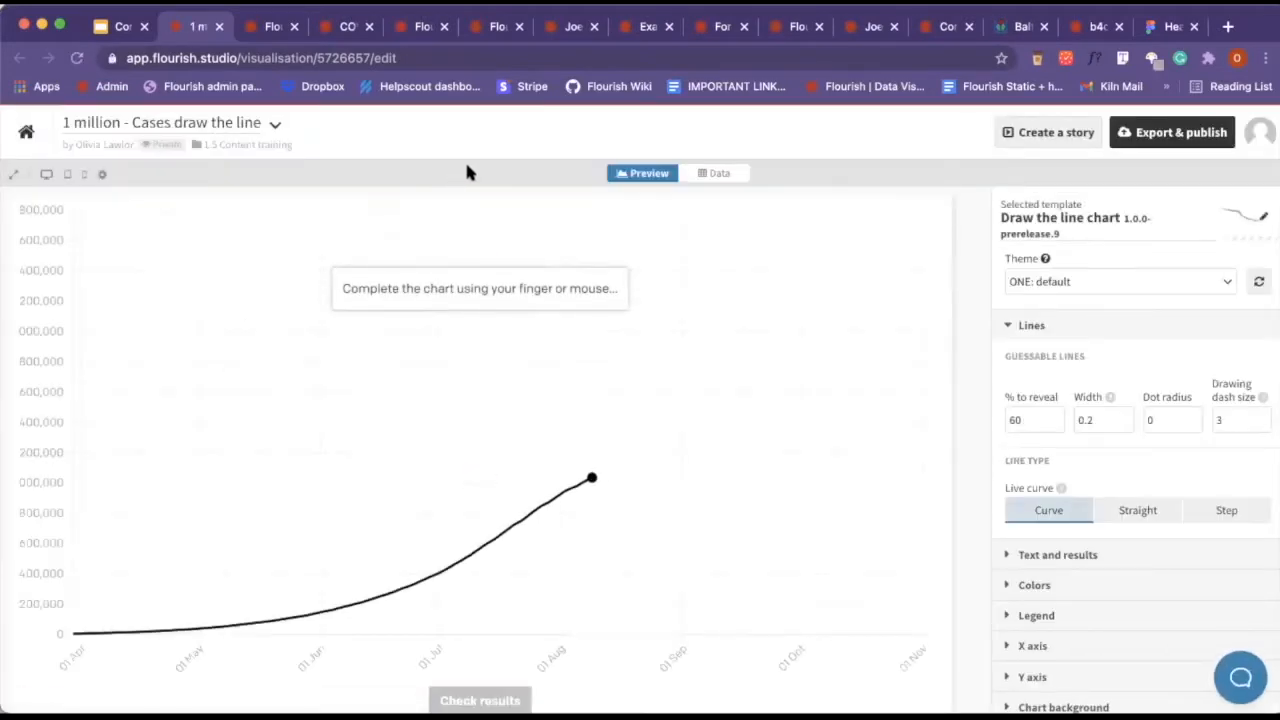
{"action": "mouse_move", "coordinate": [500, 188]}
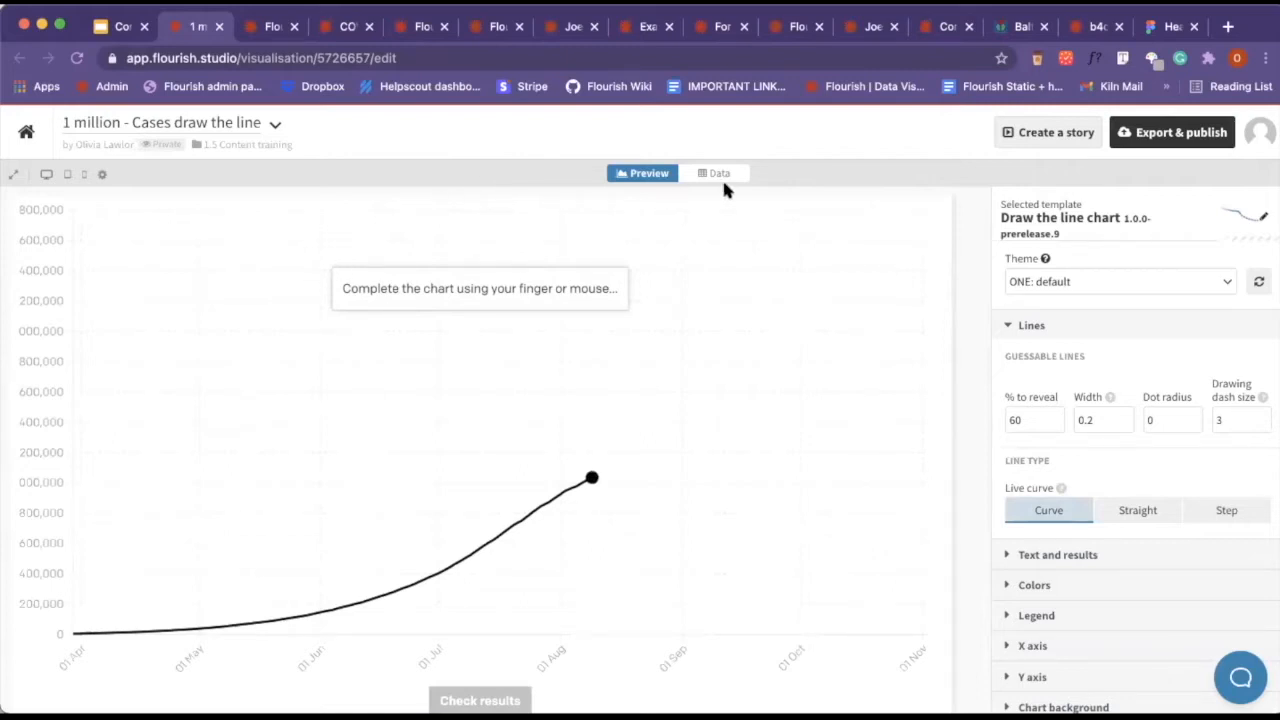
{"action": "mouse_move", "coordinate": [810, 364]}
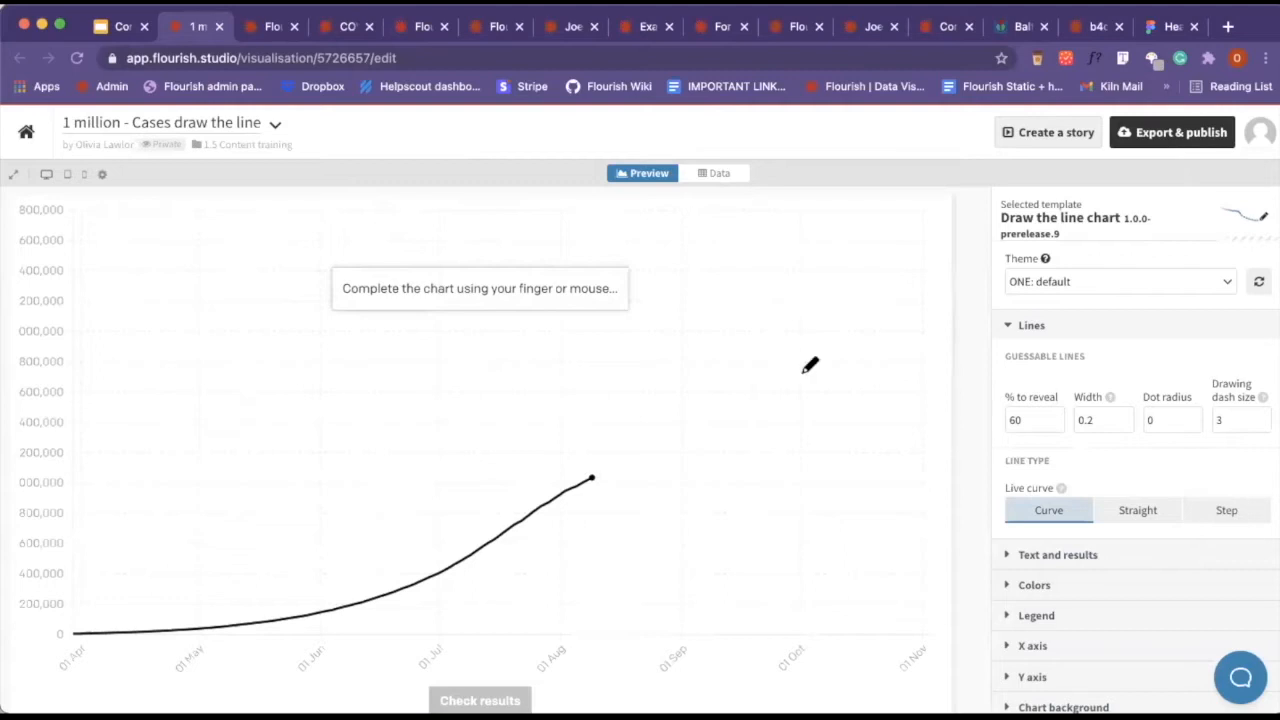
{"action": "mouse_move", "coordinate": [472, 204]}
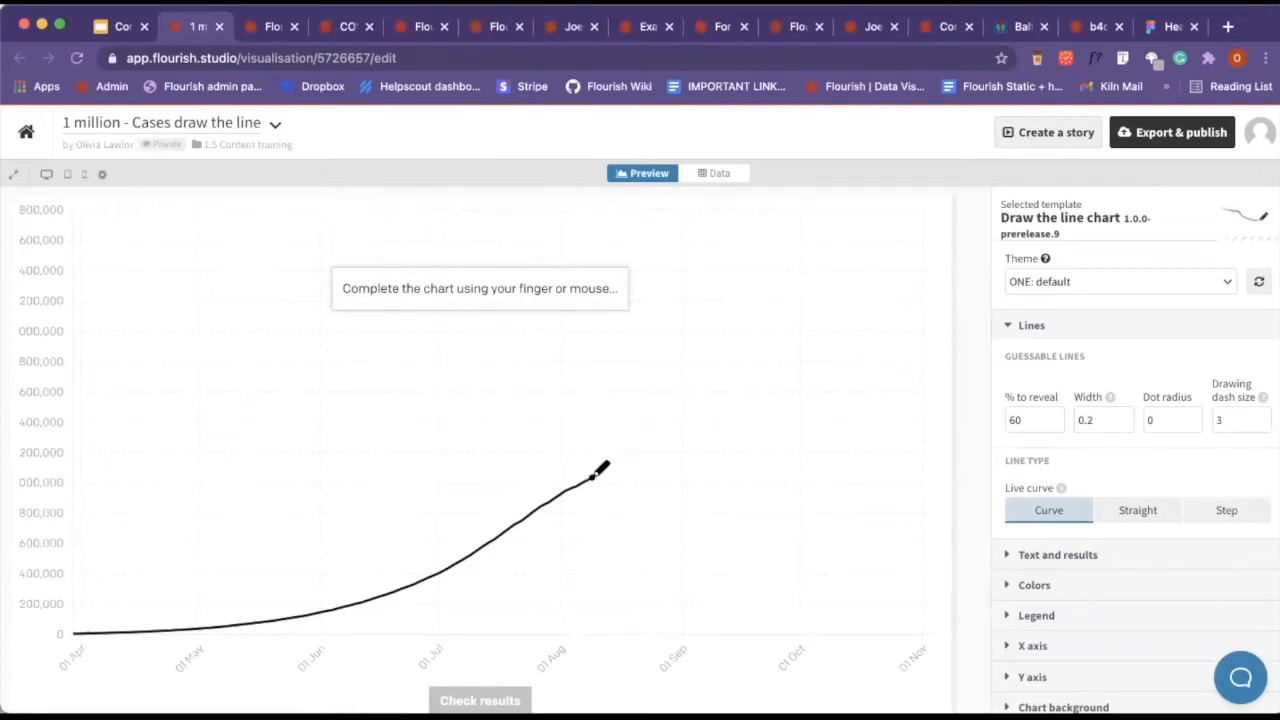
Sketch a guessed continuation of the cases curve rising through September toward November.
{"action": "left_click", "coordinate": [718, 172]}
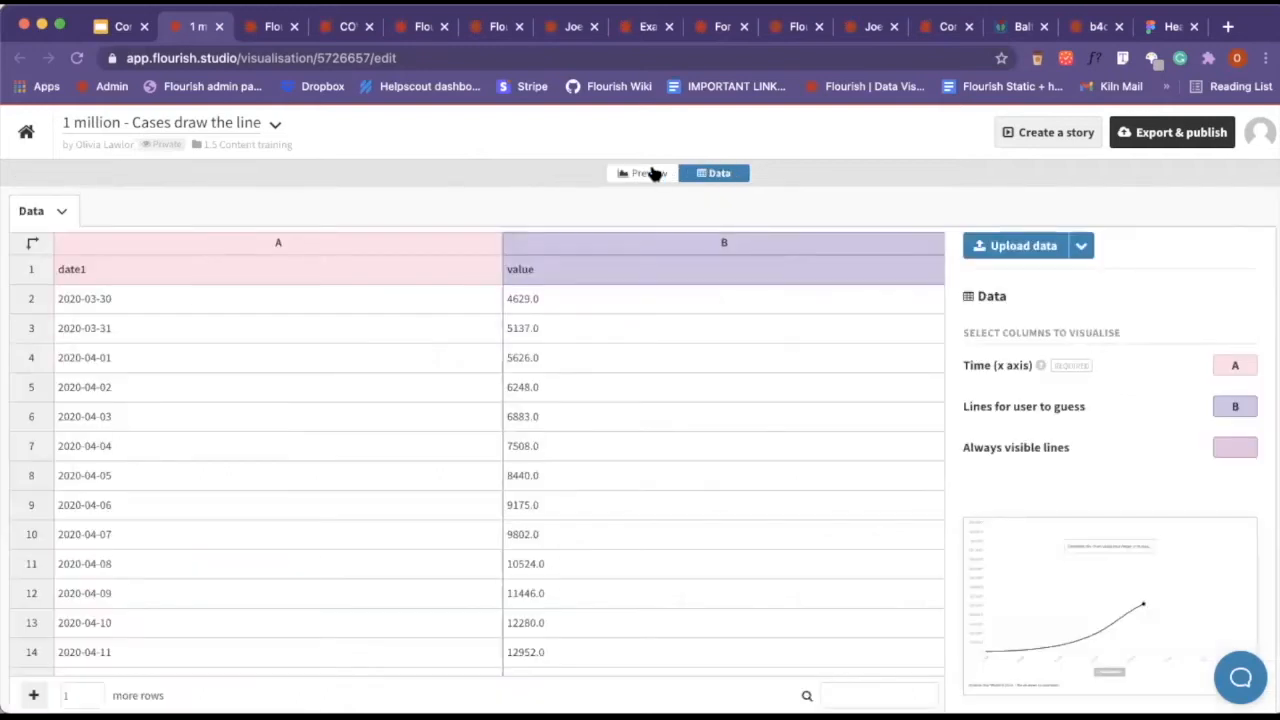
{"action": "left_click", "coordinate": [648, 172]}
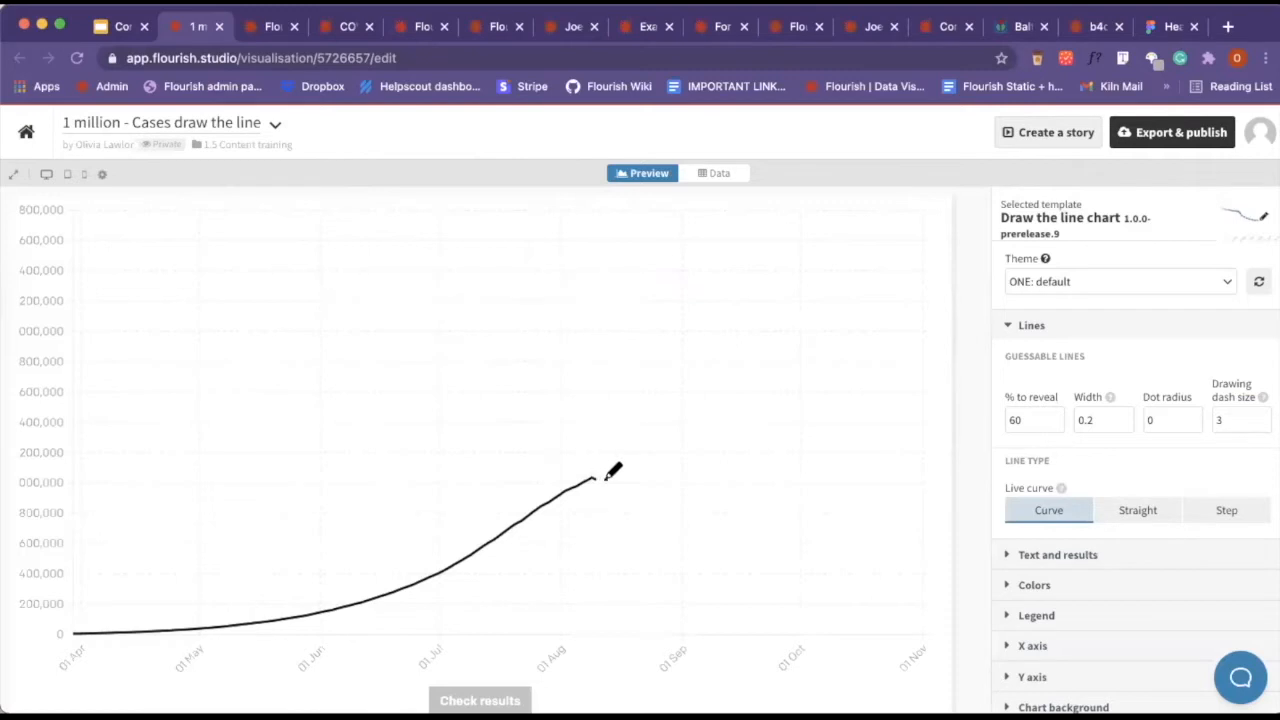
{"action": "left_click_drag", "start_coordinate": [600, 480], "coordinate": [664, 340]}
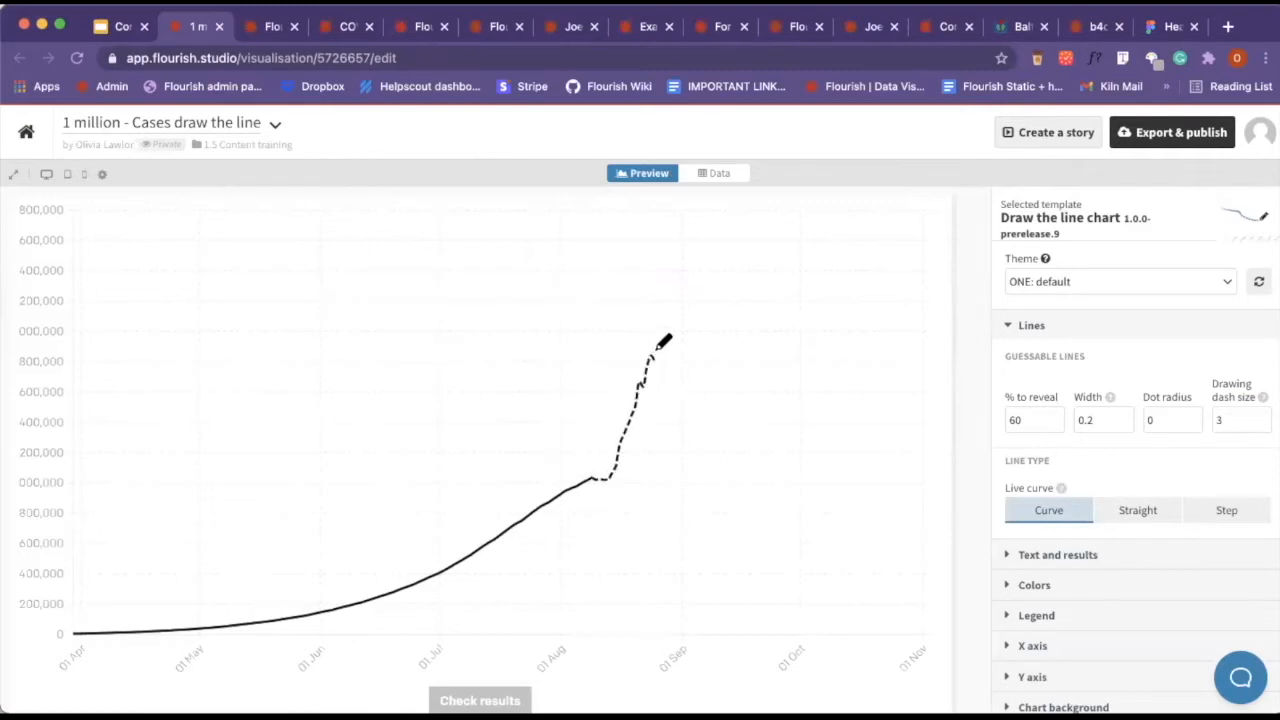
{"action": "left_click_drag", "start_coordinate": [650, 360], "coordinate": [820, 356]}
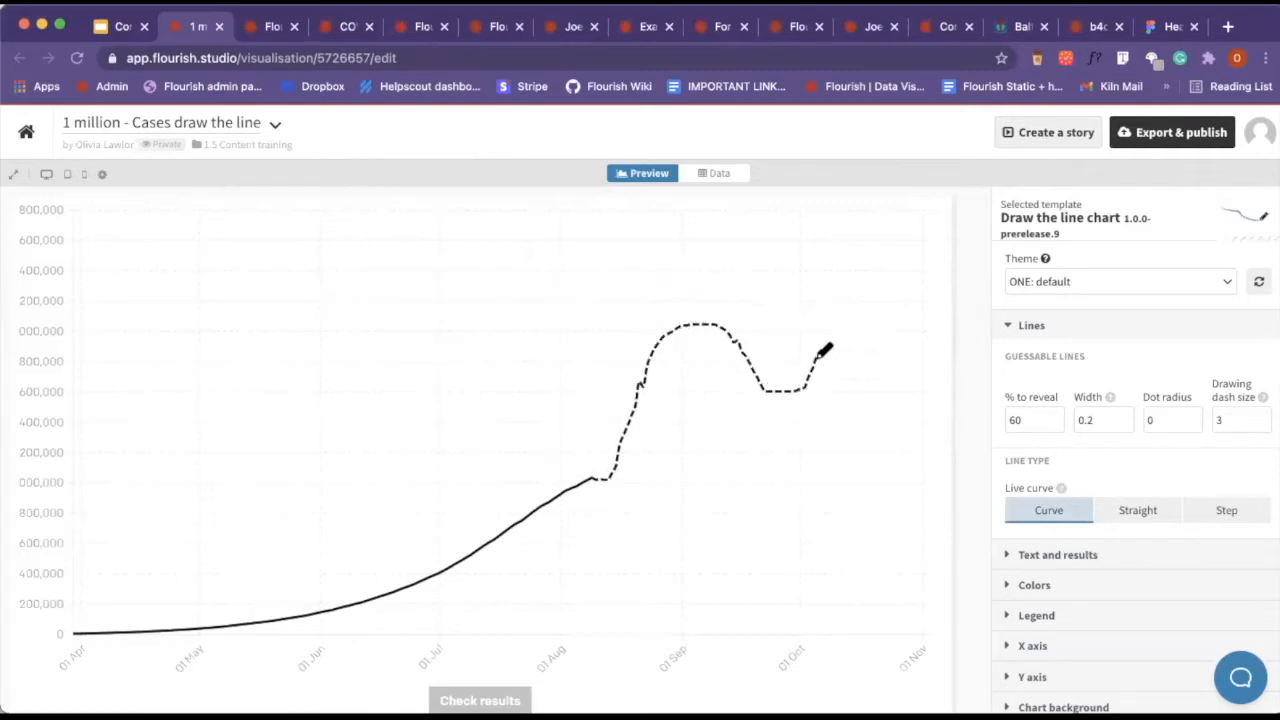
{"action": "left_click_drag", "start_coordinate": [820, 356], "coordinate": [936, 216]}
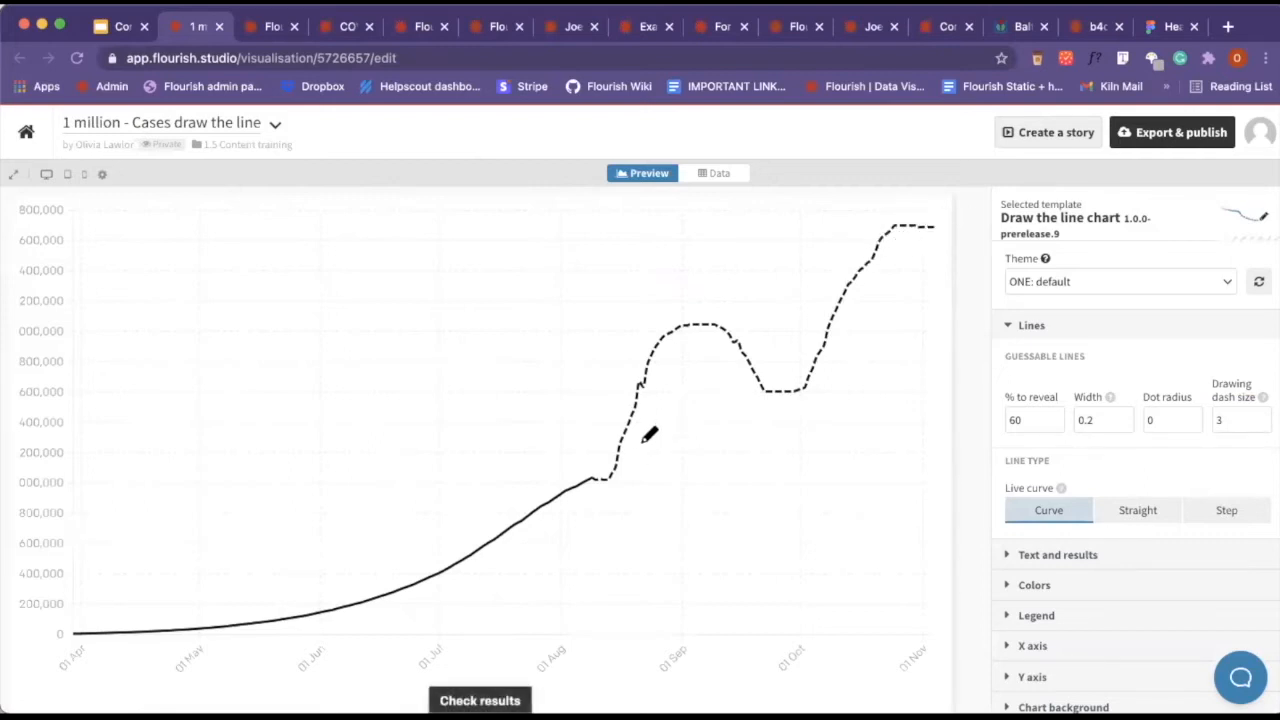
Check results to reveal the real cases line, shaded gap and result message.
{"action": "scroll", "scroll_direction": "down", "scroll_amount": 3}
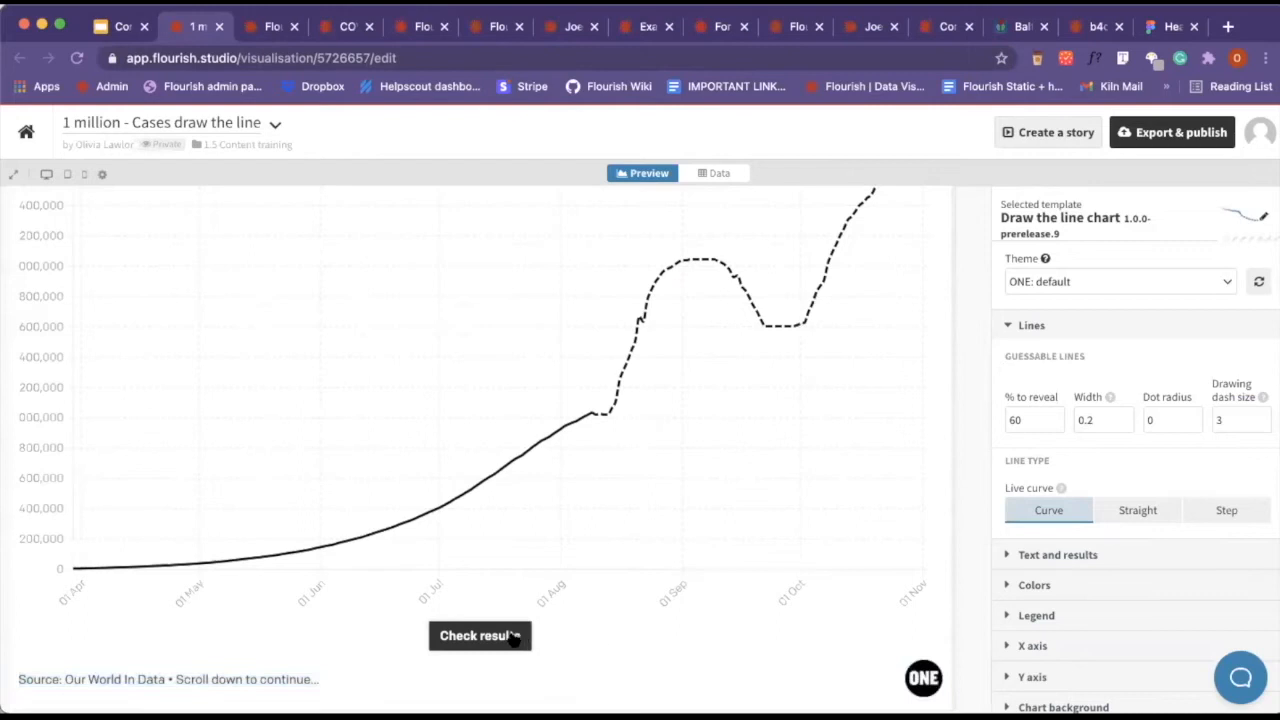
{"action": "left_click", "coordinate": [480, 636]}
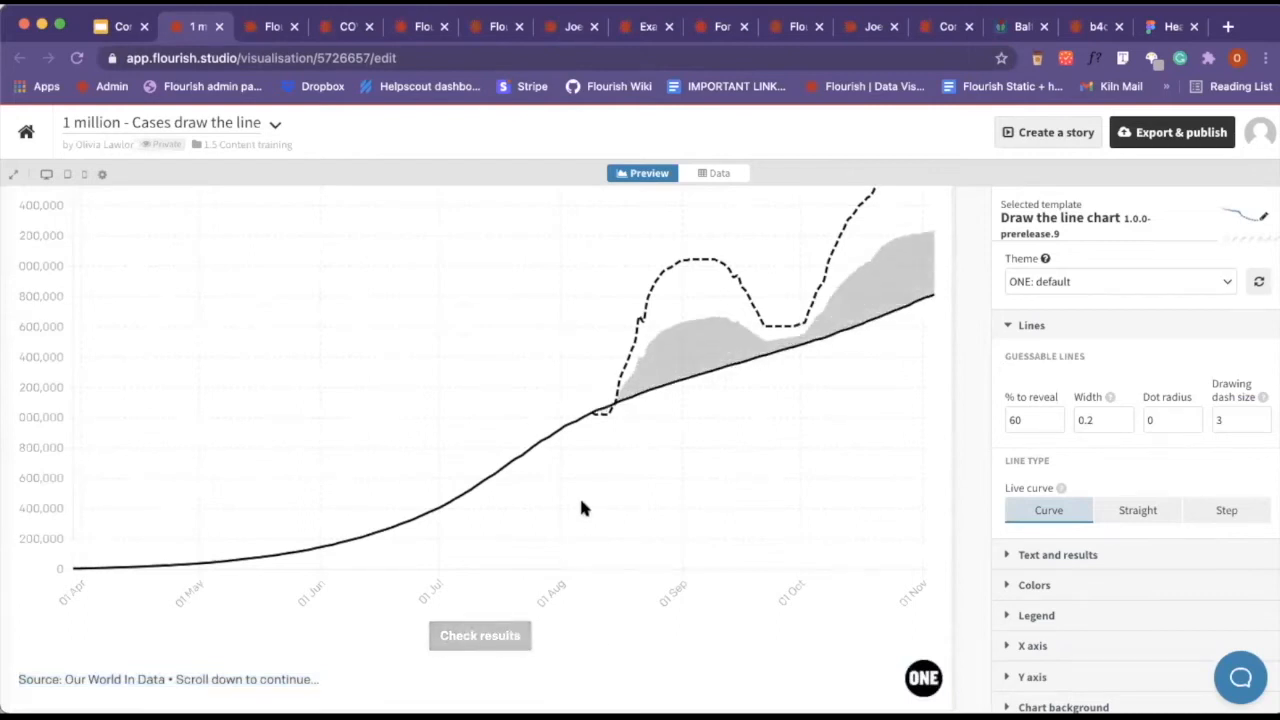
{"action": "scroll", "scroll_direction": "down", "scroll_amount": 3}
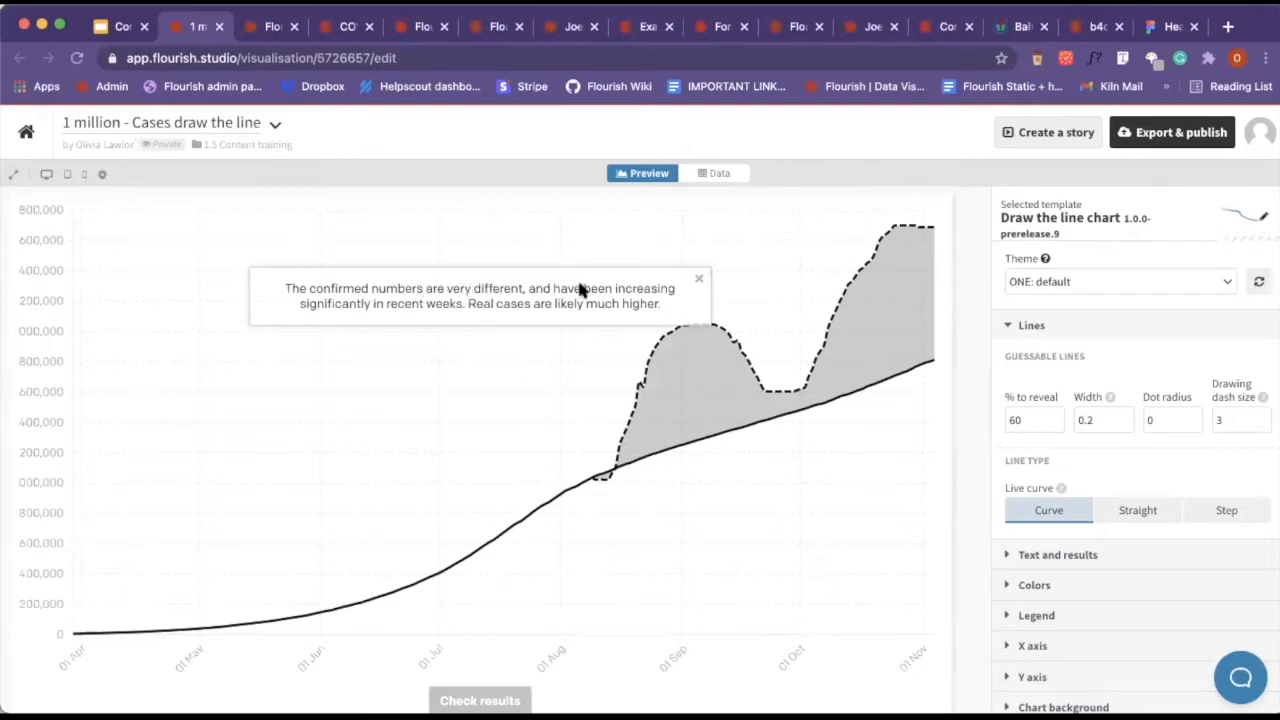
{"action": "mouse_move", "coordinate": [458, 276]}
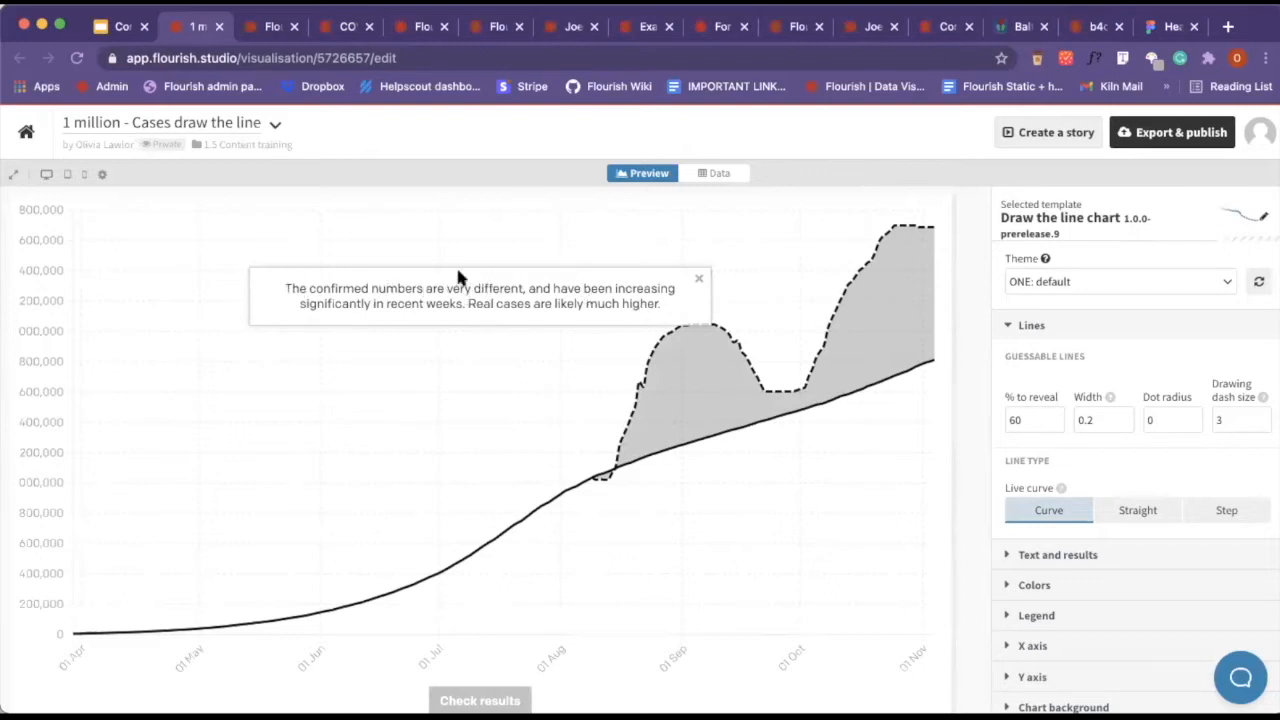
{"action": "mouse_move", "coordinate": [736, 188]}
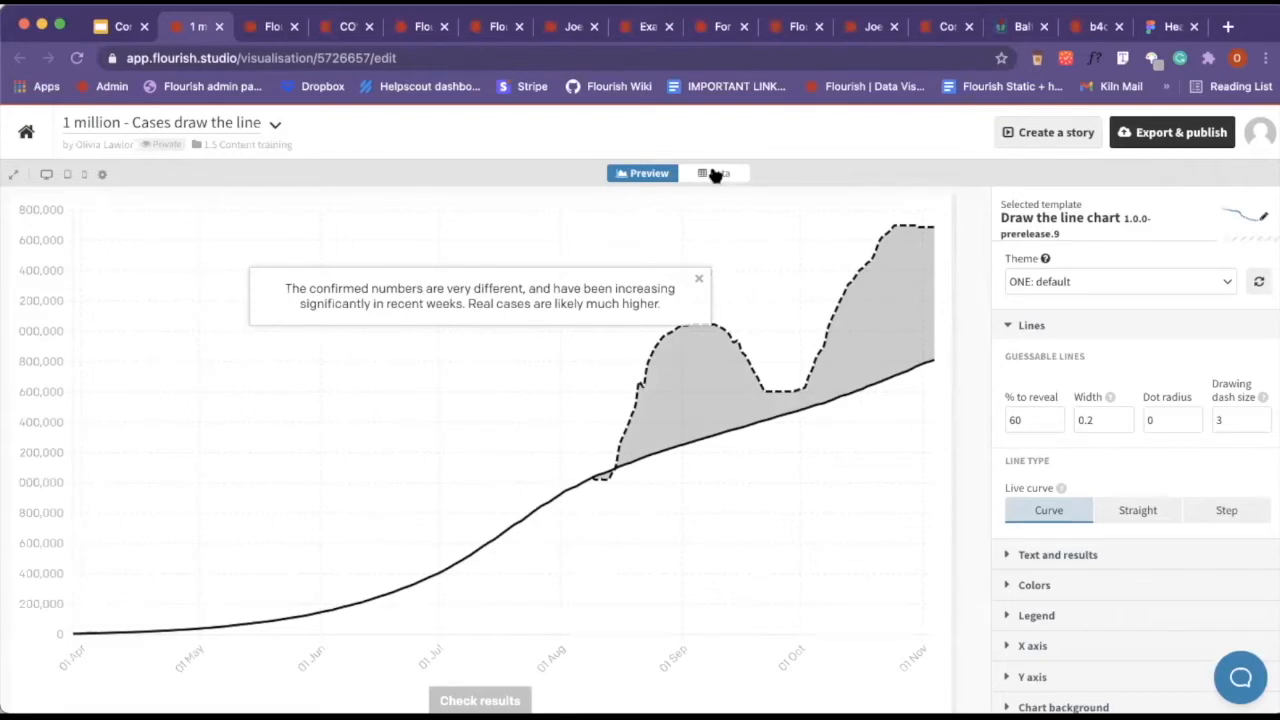
View the data sheet listing dated case values with date and value columns.
{"action": "left_click", "coordinate": [714, 172]}
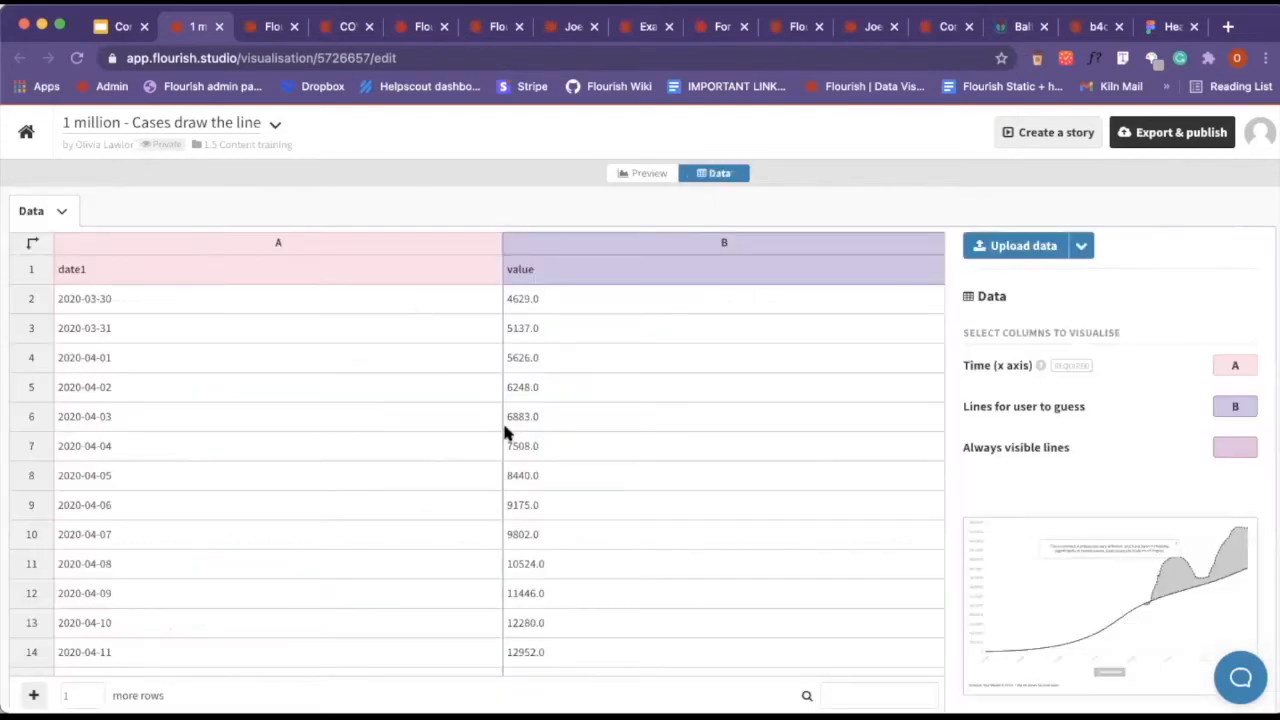
{"action": "mouse_move", "coordinate": [316, 150]}
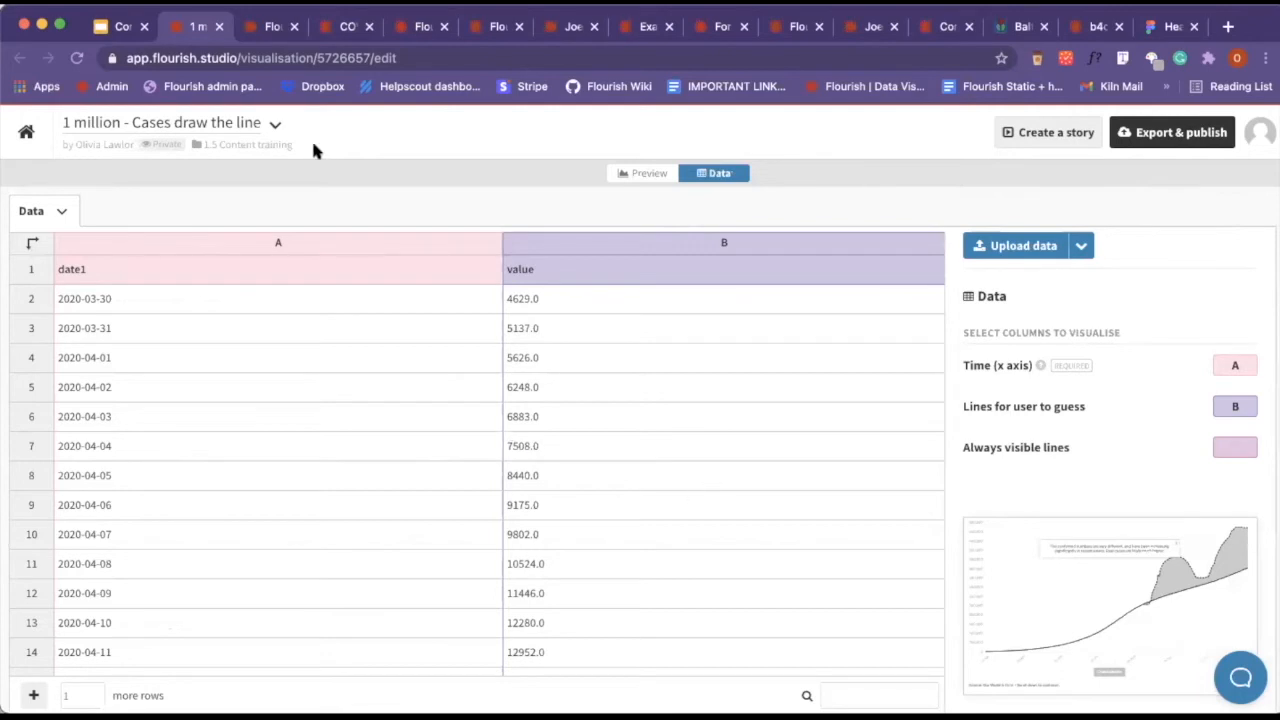
{"action": "scroll", "scroll_direction": "down", "scroll_amount": 3}
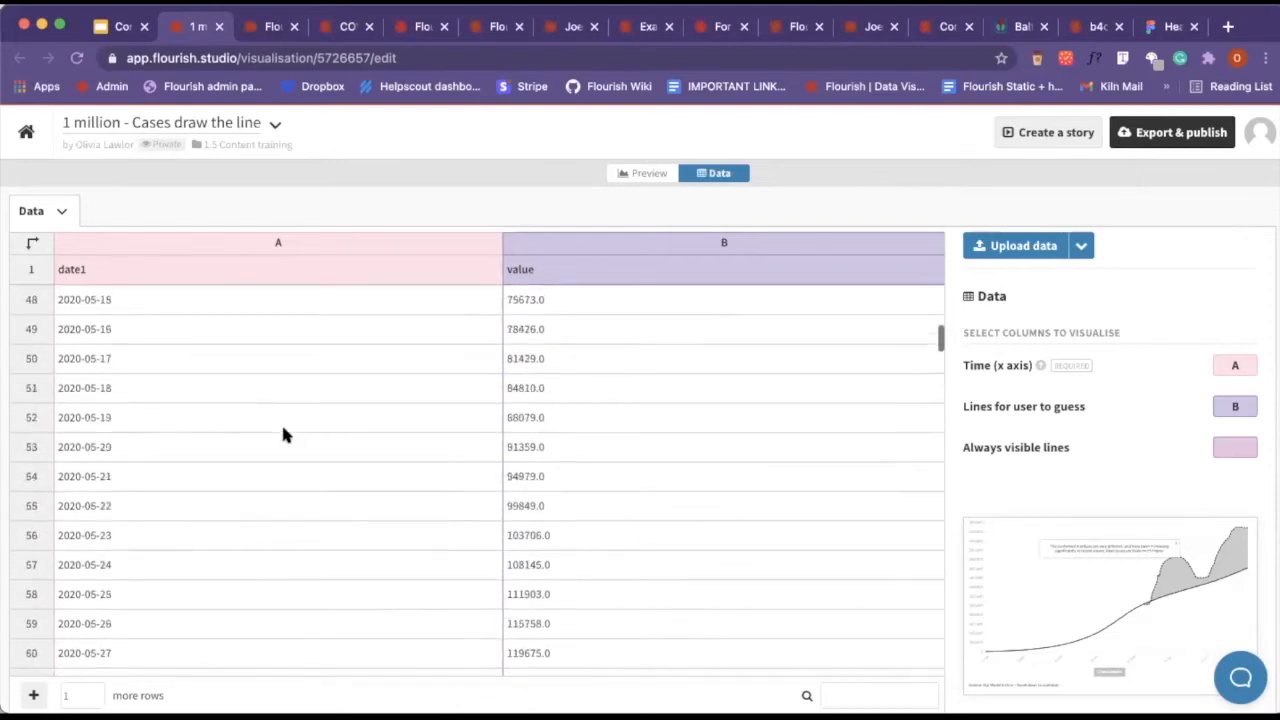
{"action": "scroll", "scroll_direction": "up", "scroll_amount": 3}
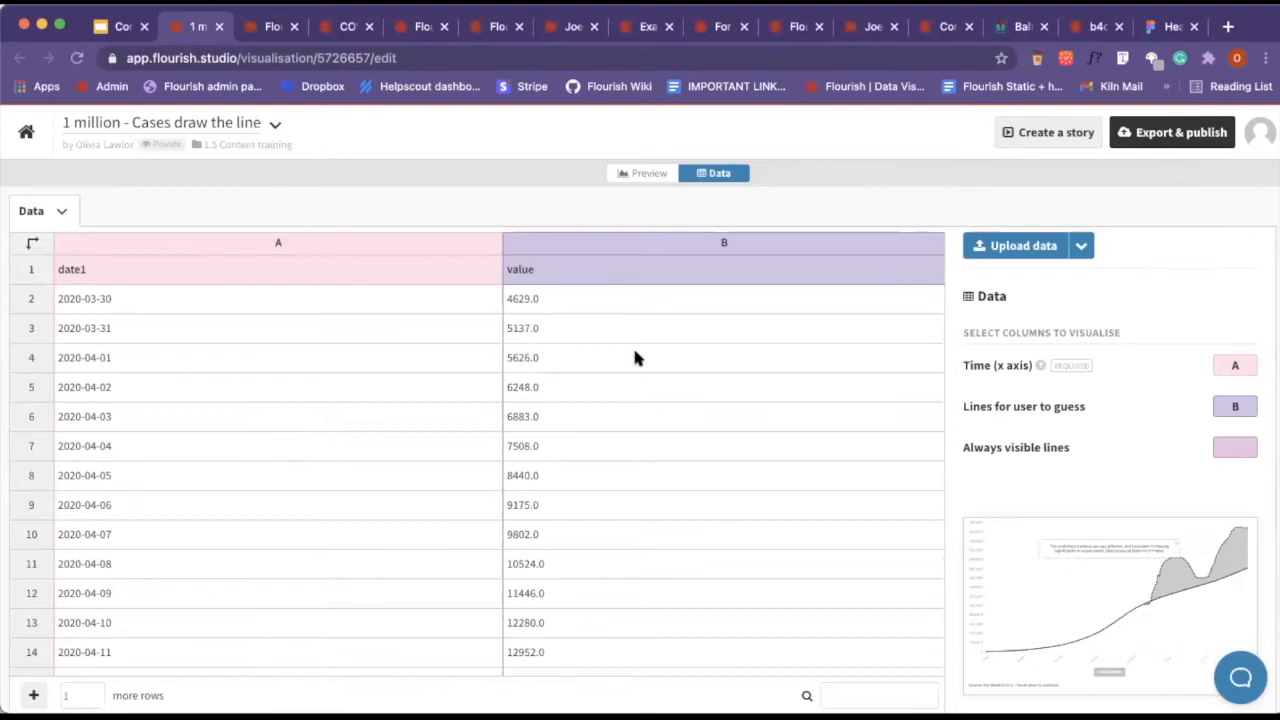
{"action": "mouse_move", "coordinate": [646, 260]}
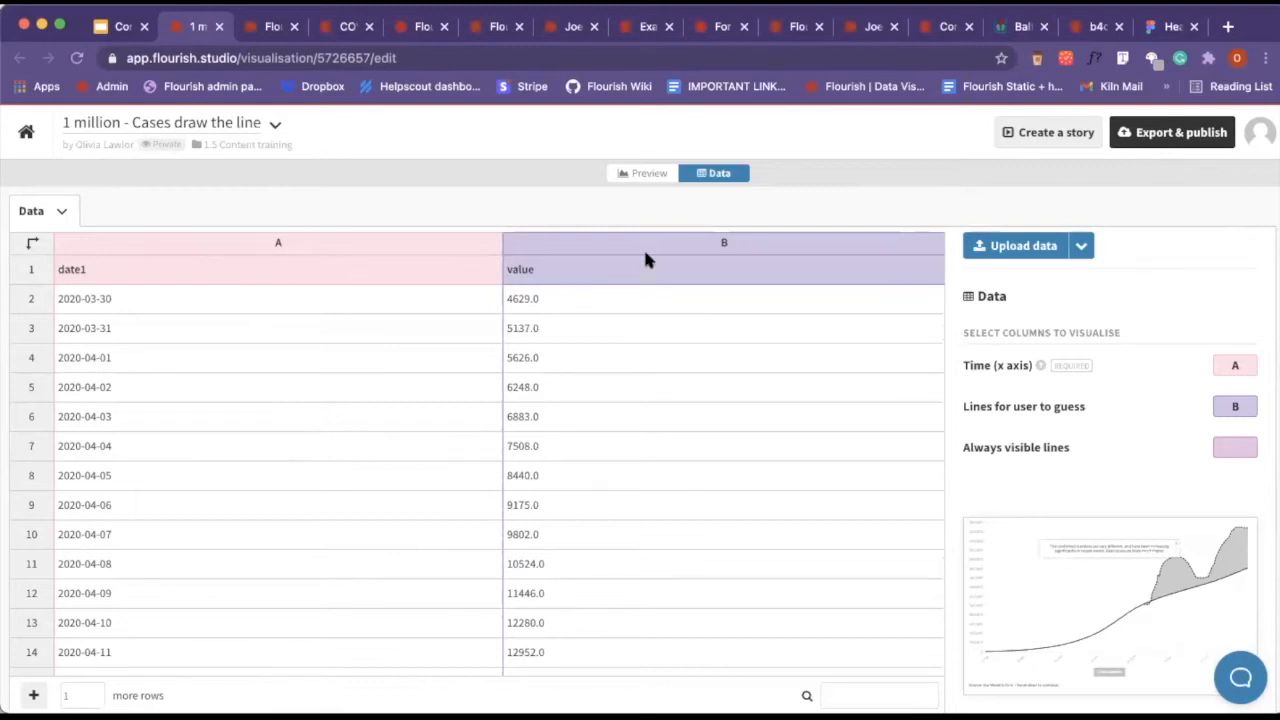
{"action": "mouse_move", "coordinate": [704, 190]}
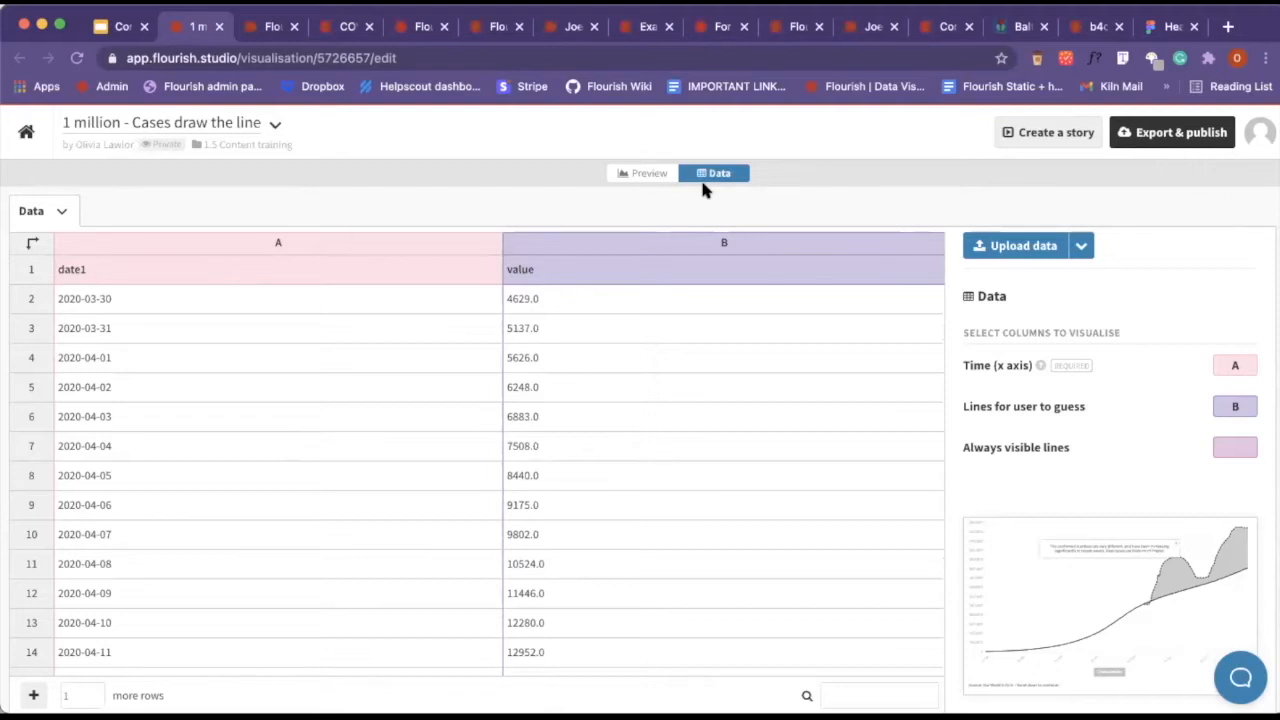
{"action": "mouse_move", "coordinate": [592, 292]}
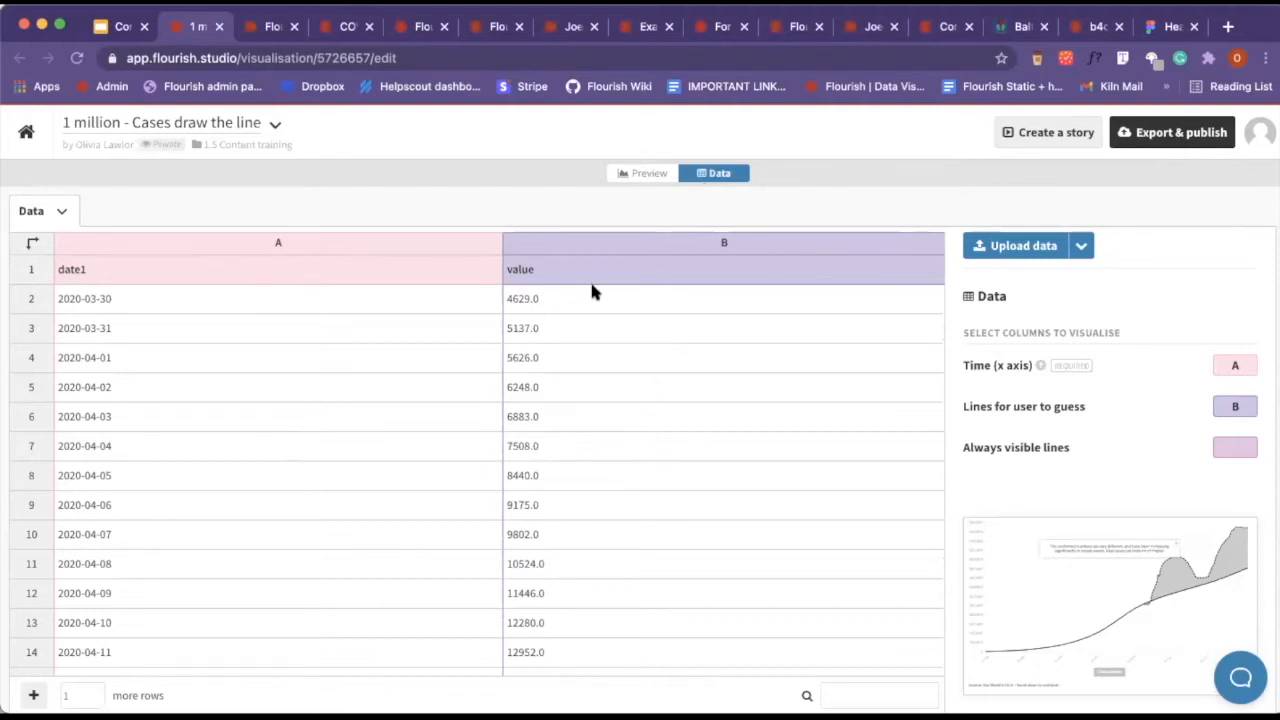
{"action": "mouse_move", "coordinate": [490, 344]}
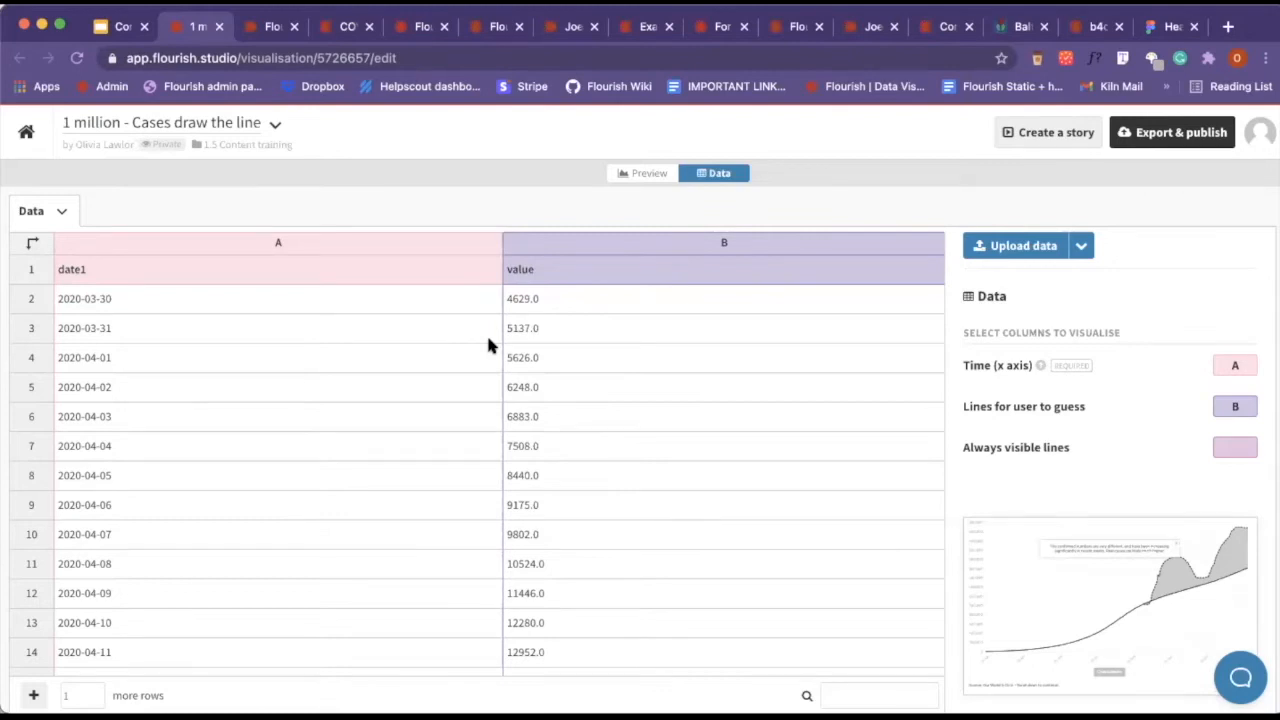
{"action": "mouse_move", "coordinate": [400, 362]}
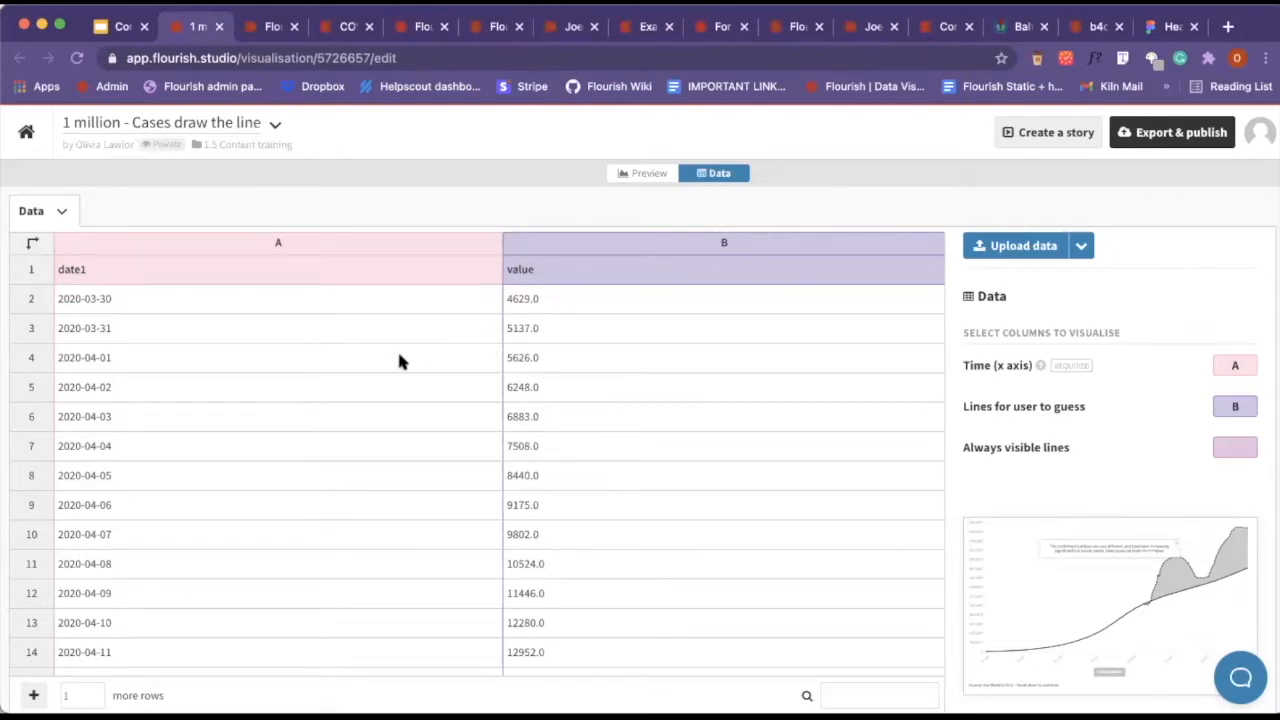
{"action": "mouse_move", "coordinate": [1230, 540]}
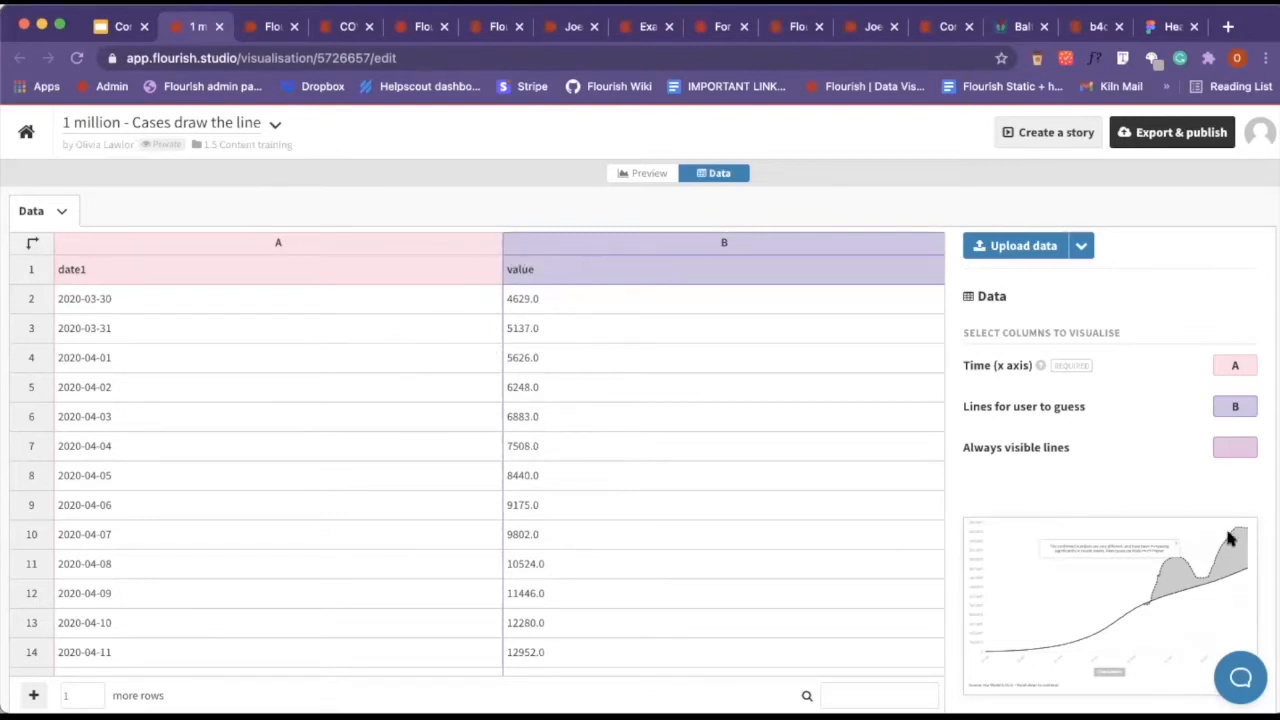
Insert a duplicate value column right of column B and preview the extra line.
{"action": "left_click", "coordinate": [724, 244]}
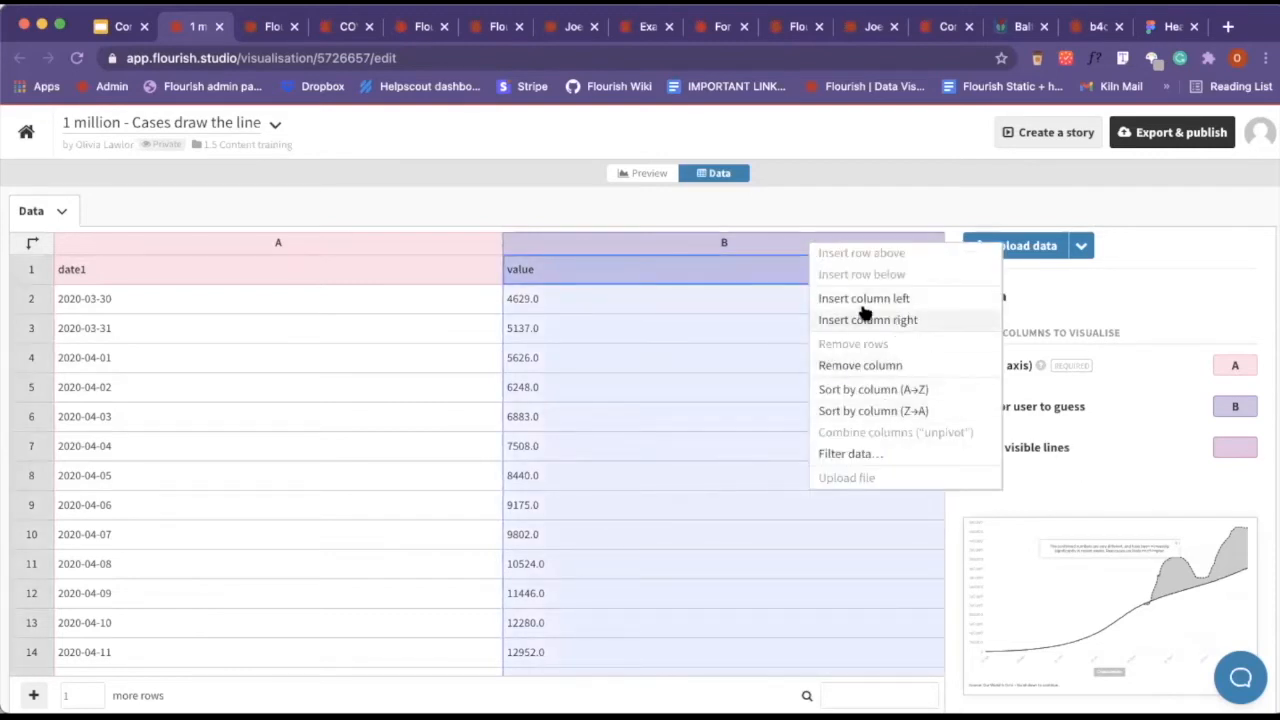
{"action": "left_click", "coordinate": [868, 320]}
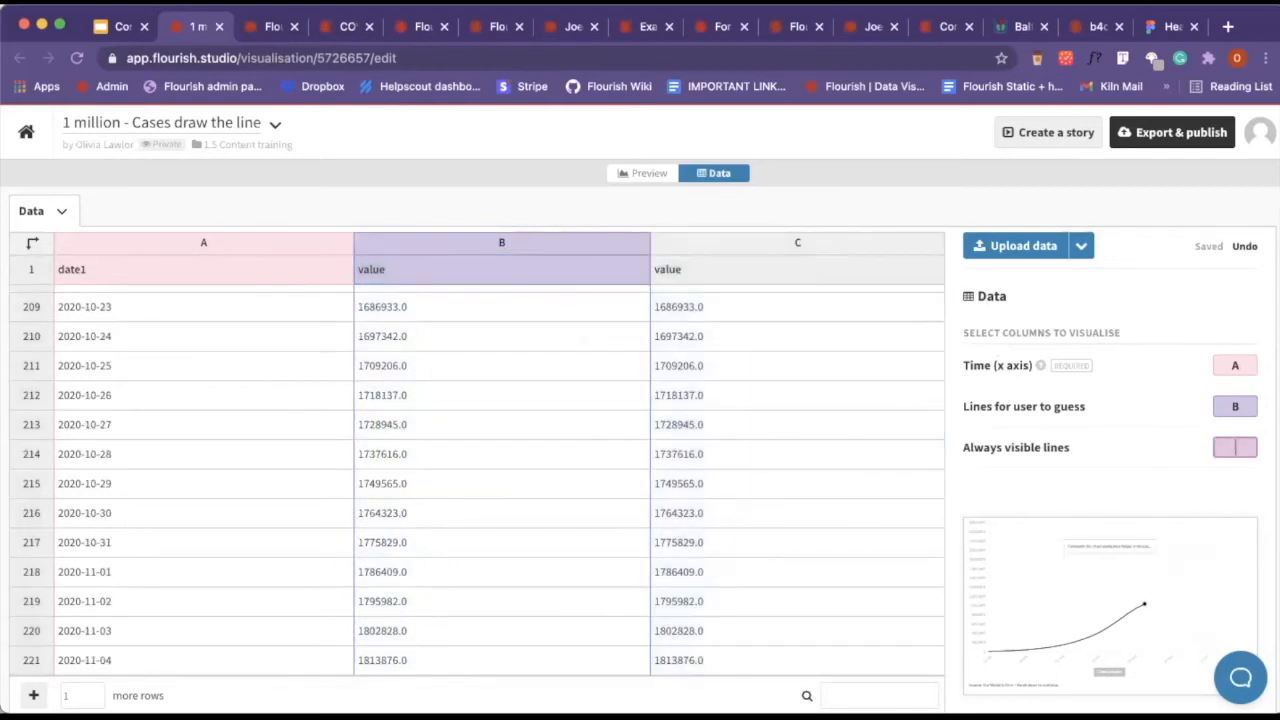
{"action": "left_click", "coordinate": [642, 172]}
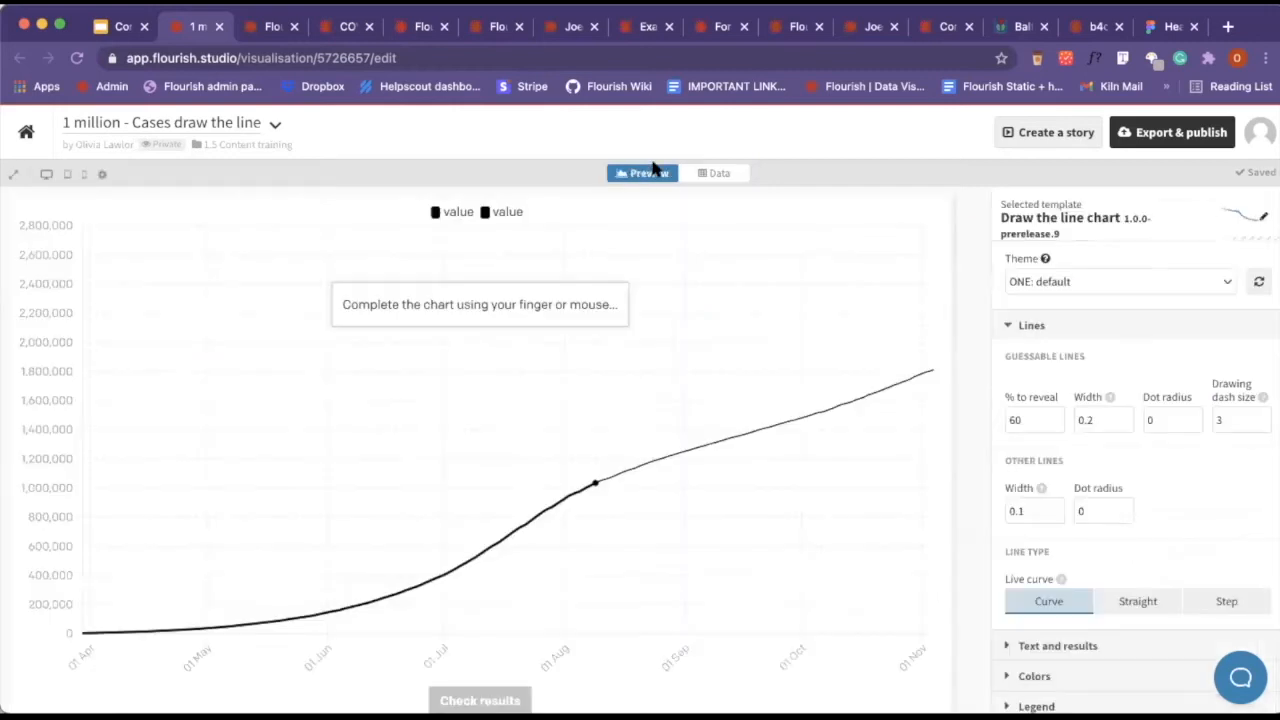
{"action": "mouse_move", "coordinate": [664, 472]}
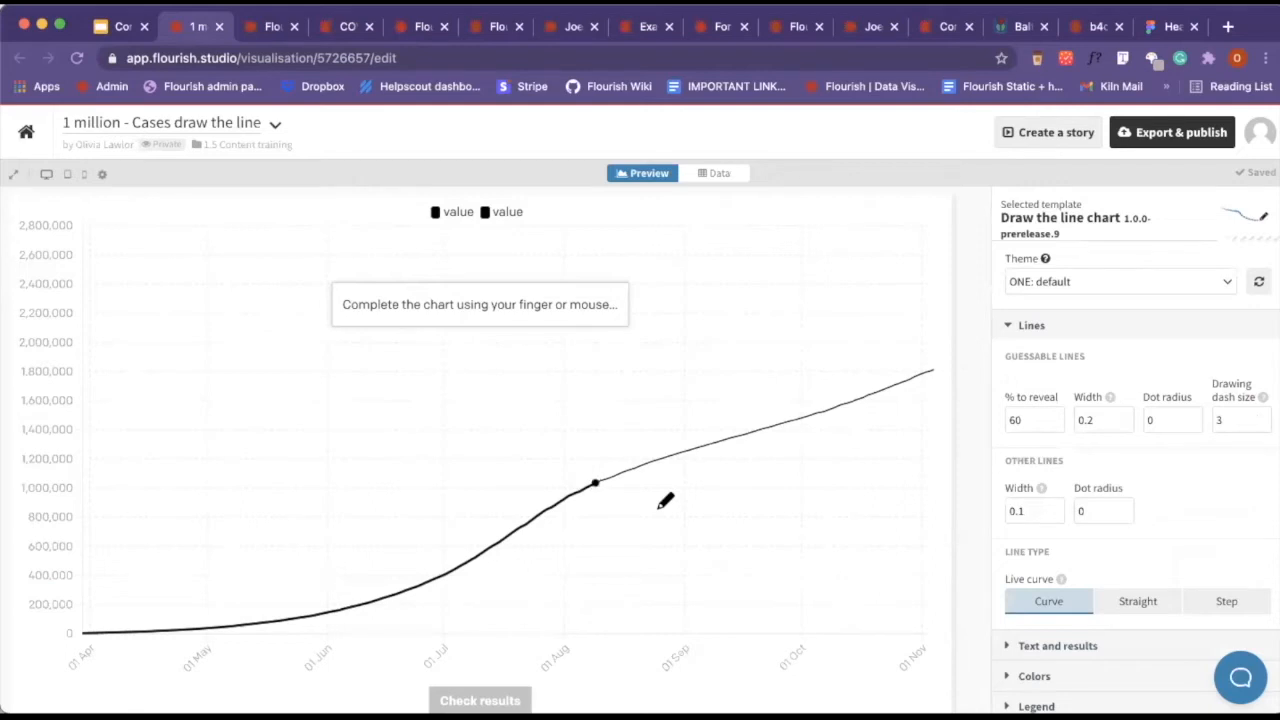
{"action": "left_click", "coordinate": [714, 172]}
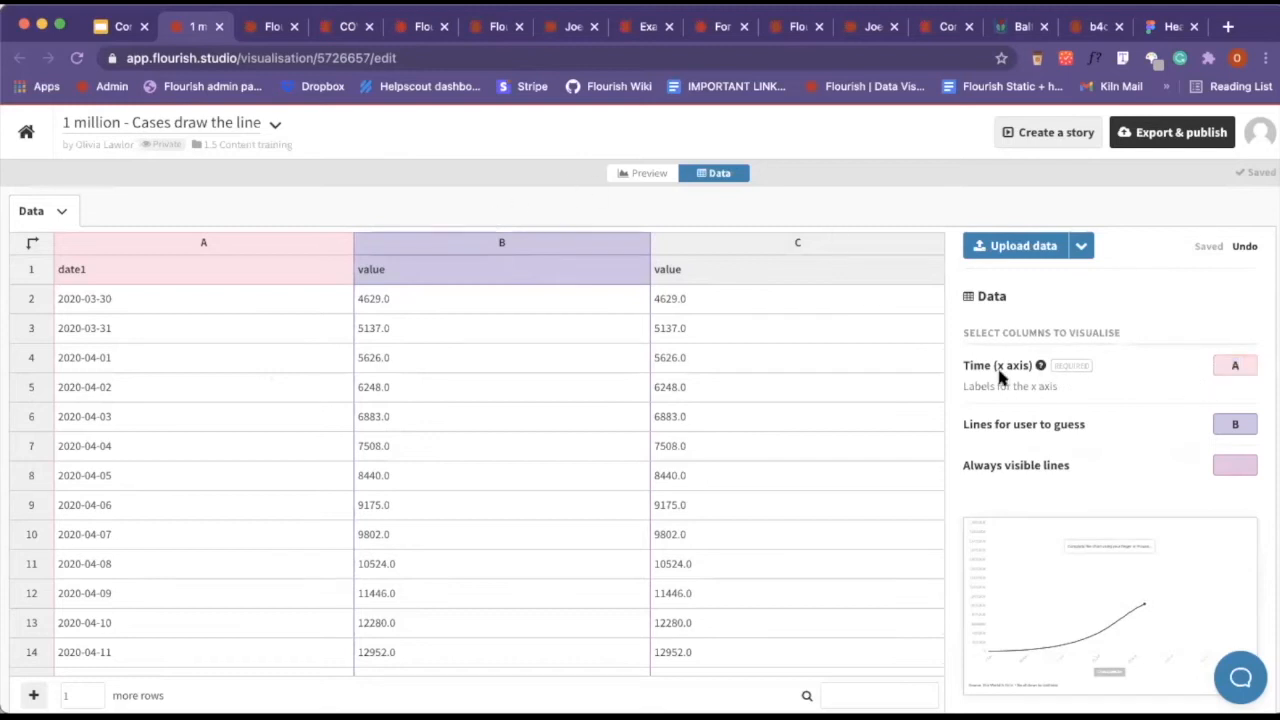
{"action": "mouse_move", "coordinate": [128, 446]}
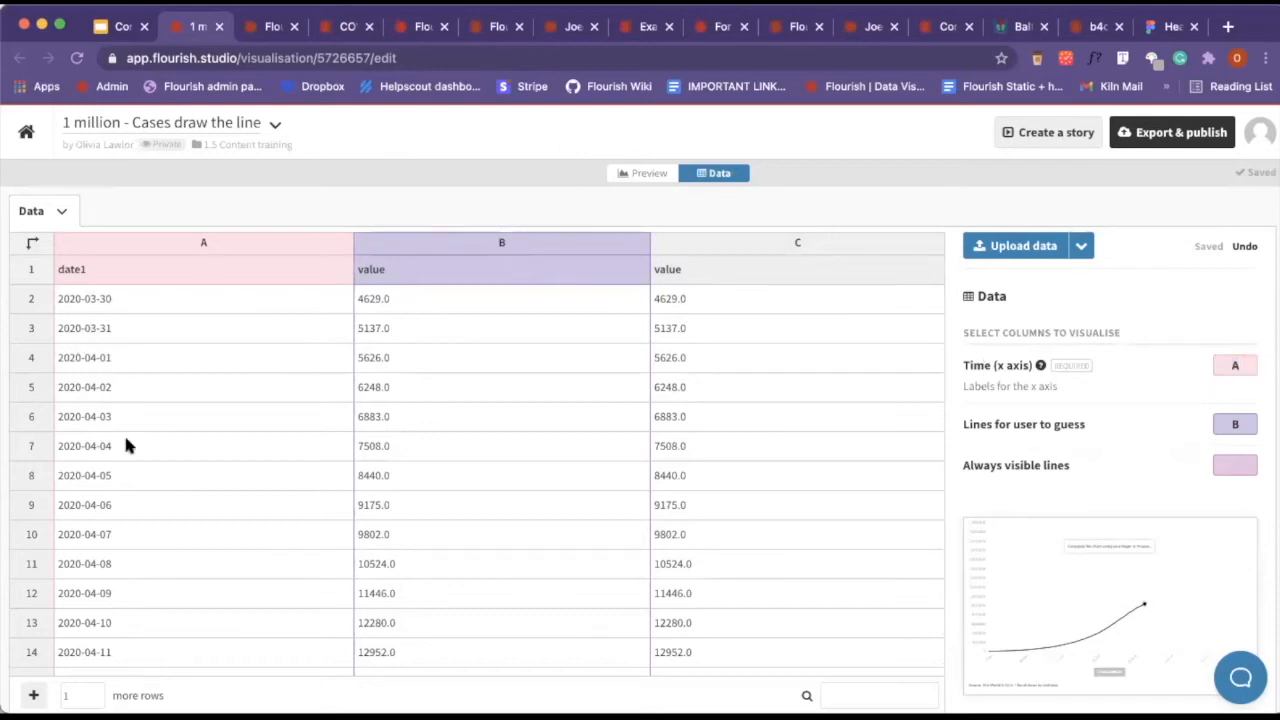
Apply the World Bank Group: default theme to the chart.
{"action": "left_click", "coordinate": [648, 172]}
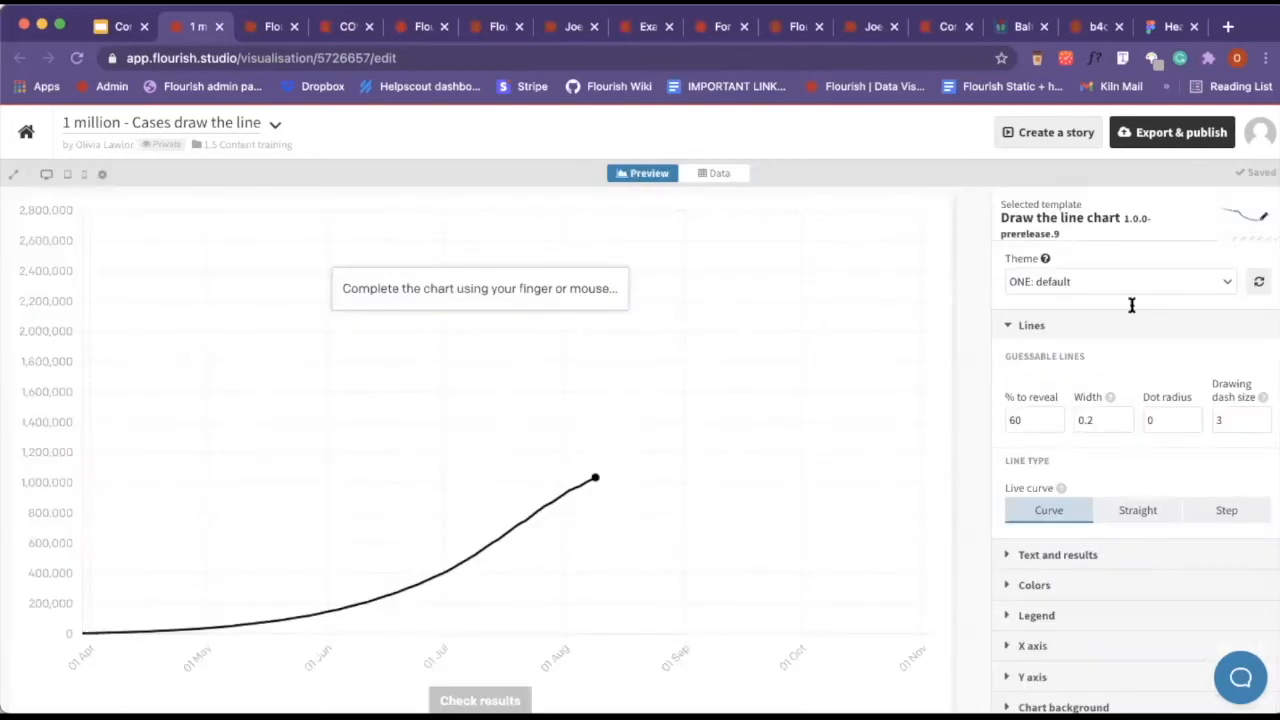
{"action": "left_click", "coordinate": [1118, 280]}
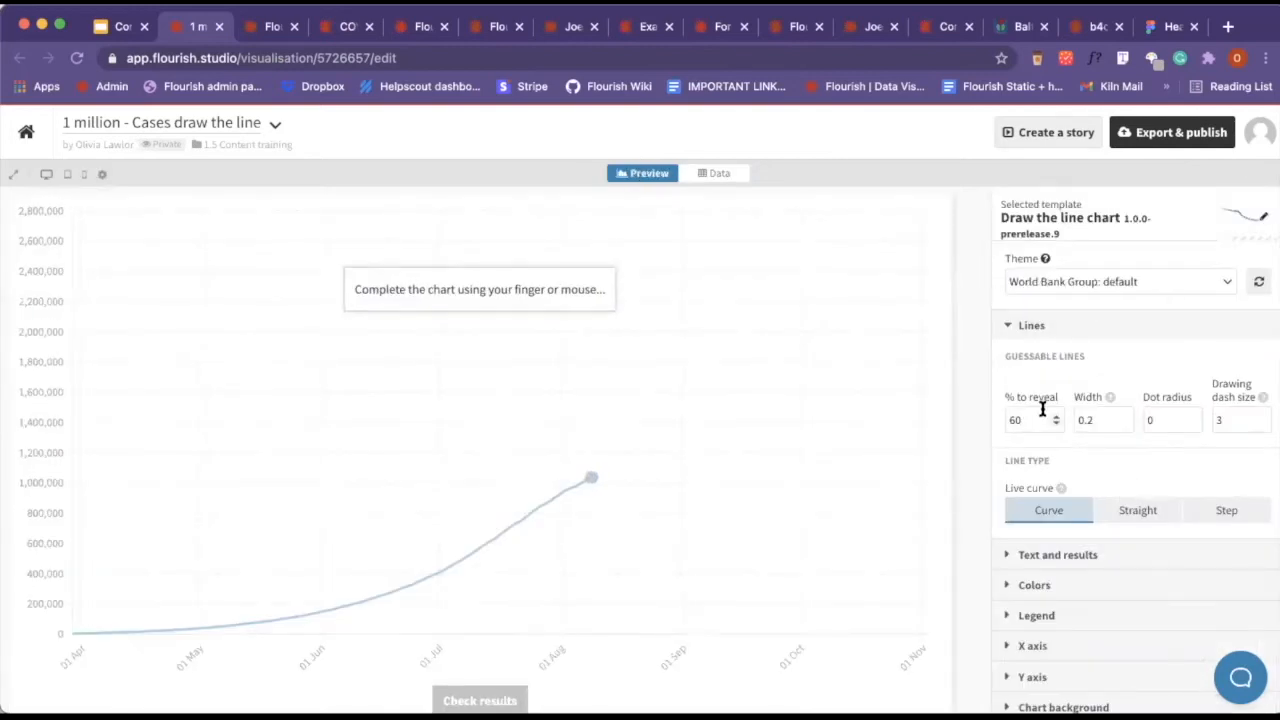
{"action": "mouse_move", "coordinate": [754, 156]}
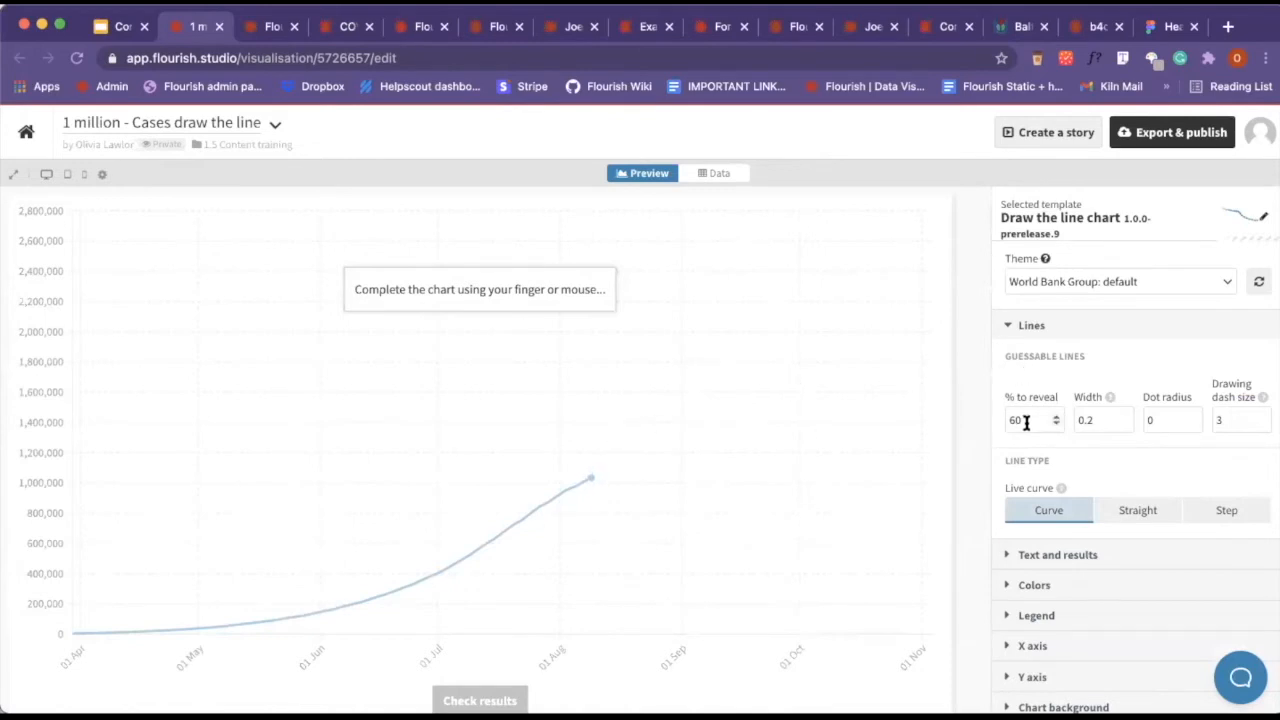
{"action": "type", "text": "30"}
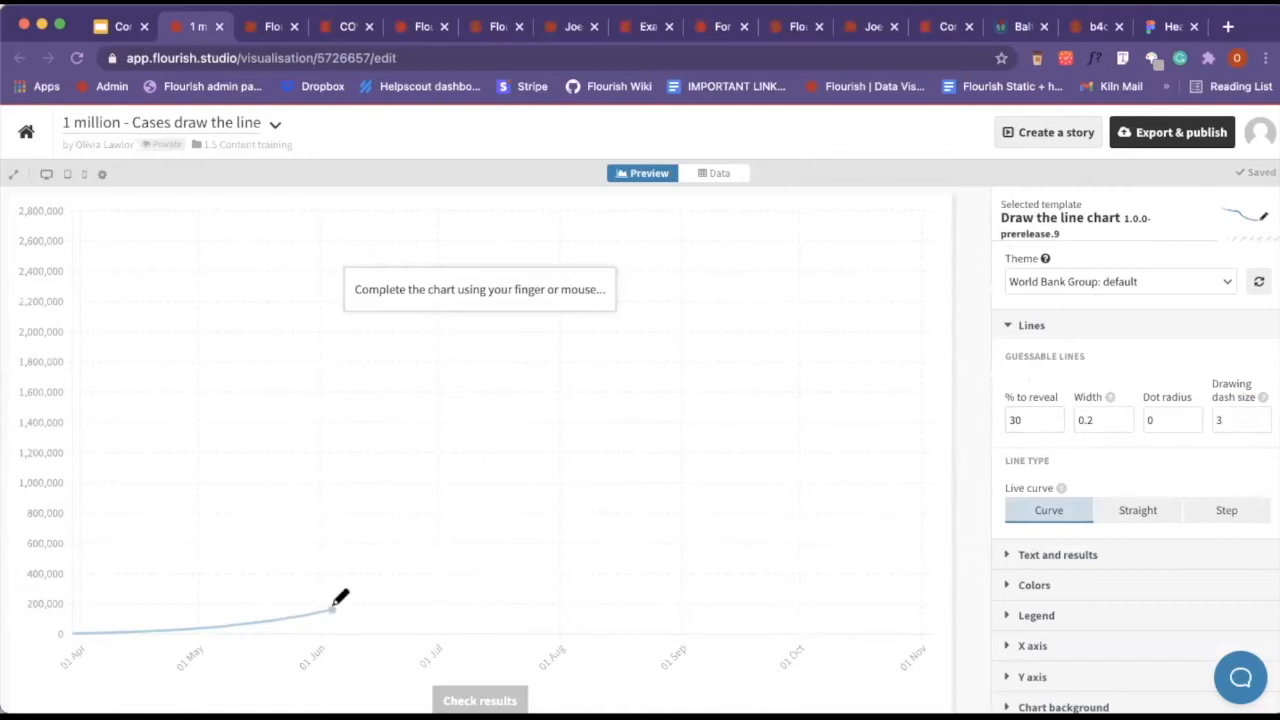
{"action": "mouse_move", "coordinate": [642, 408]}
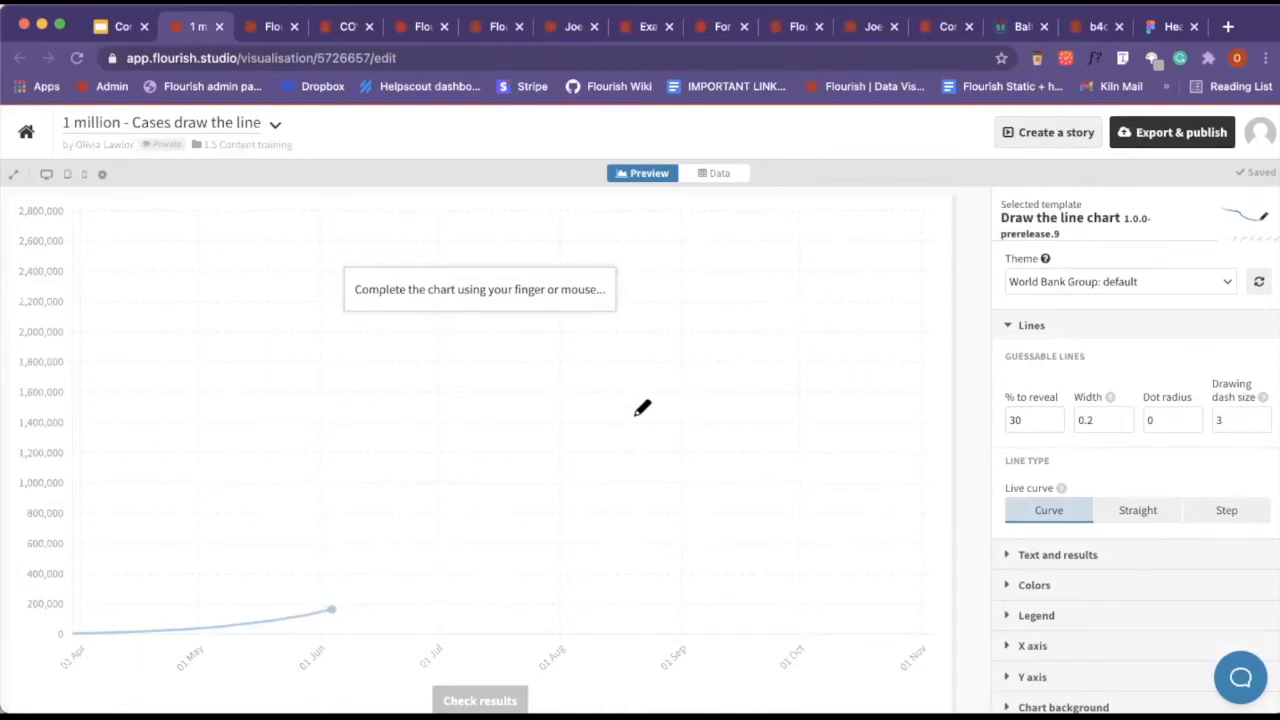
Set the guessable line to 60% revealed with width 0.3 and dot radius 0.1.
{"action": "left_click", "coordinate": [1030, 420]}
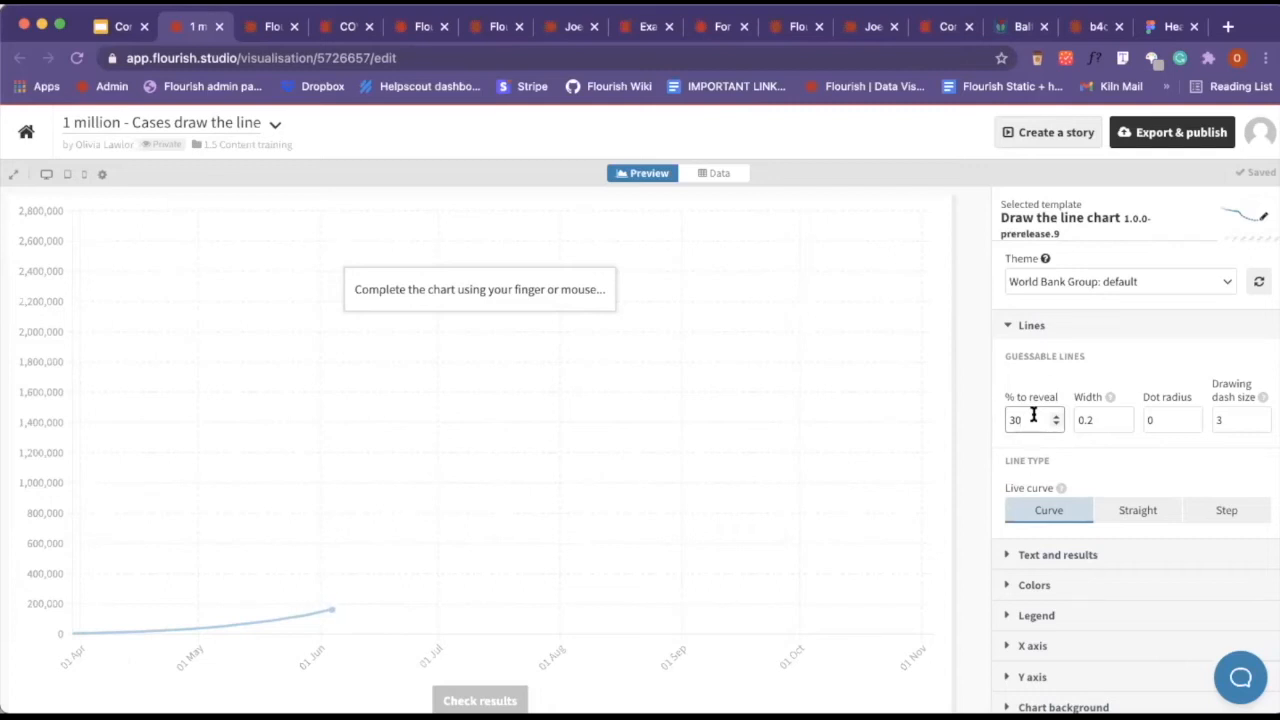
{"action": "type", "text": "80"}
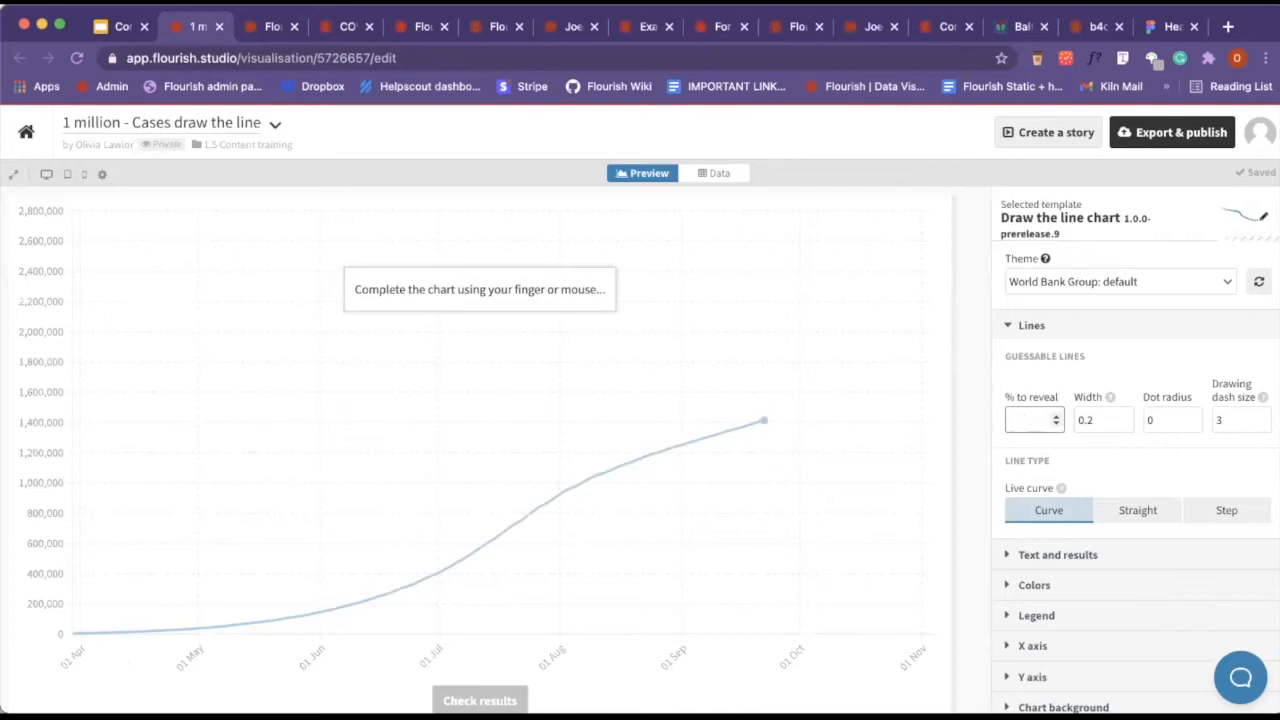
{"action": "type", "text": "60"}
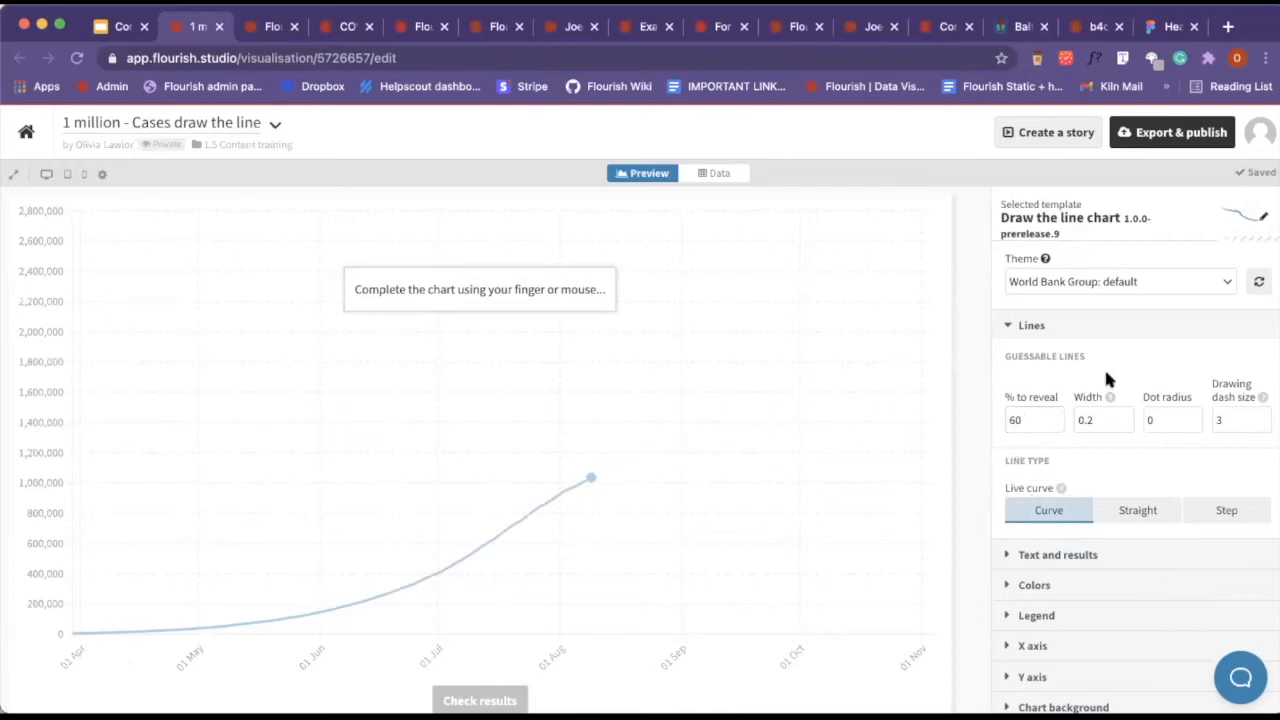
{"action": "type", "text": "0.6"}
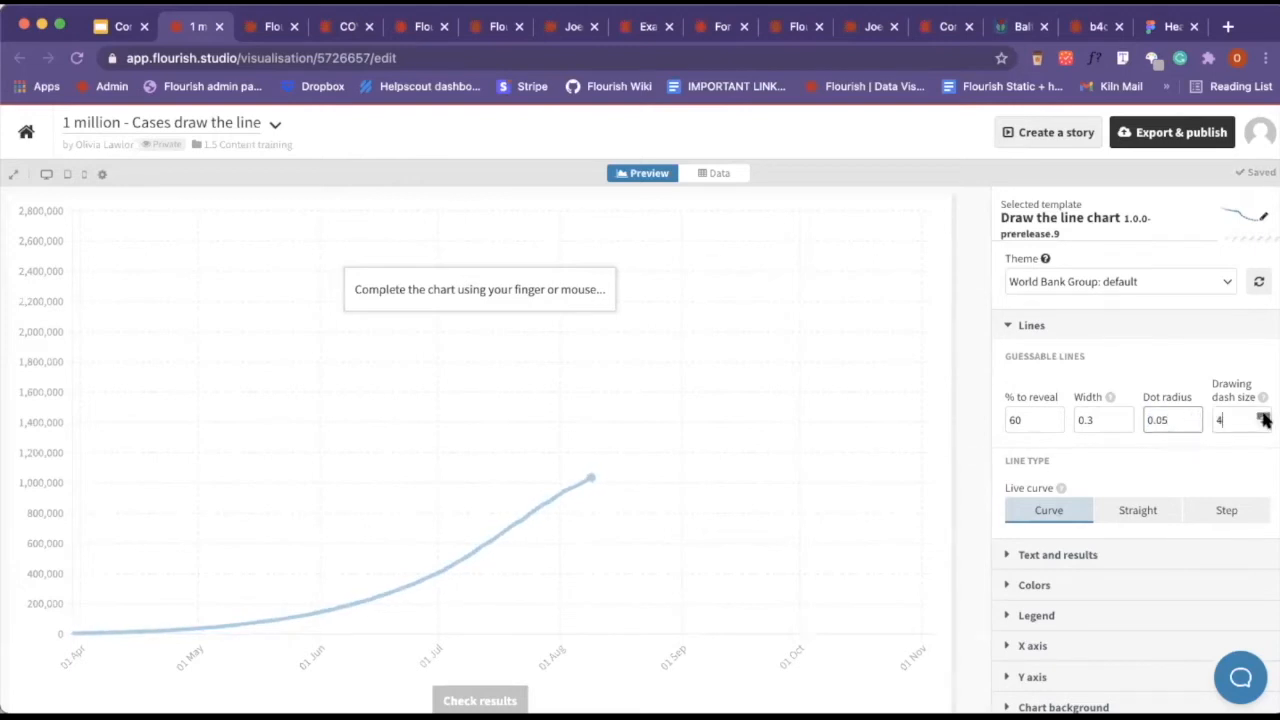
Adjust the drawing dash size up and back down to 1.
{"action": "left_click_drag", "start_coordinate": [590, 480], "coordinate": [724, 388]}
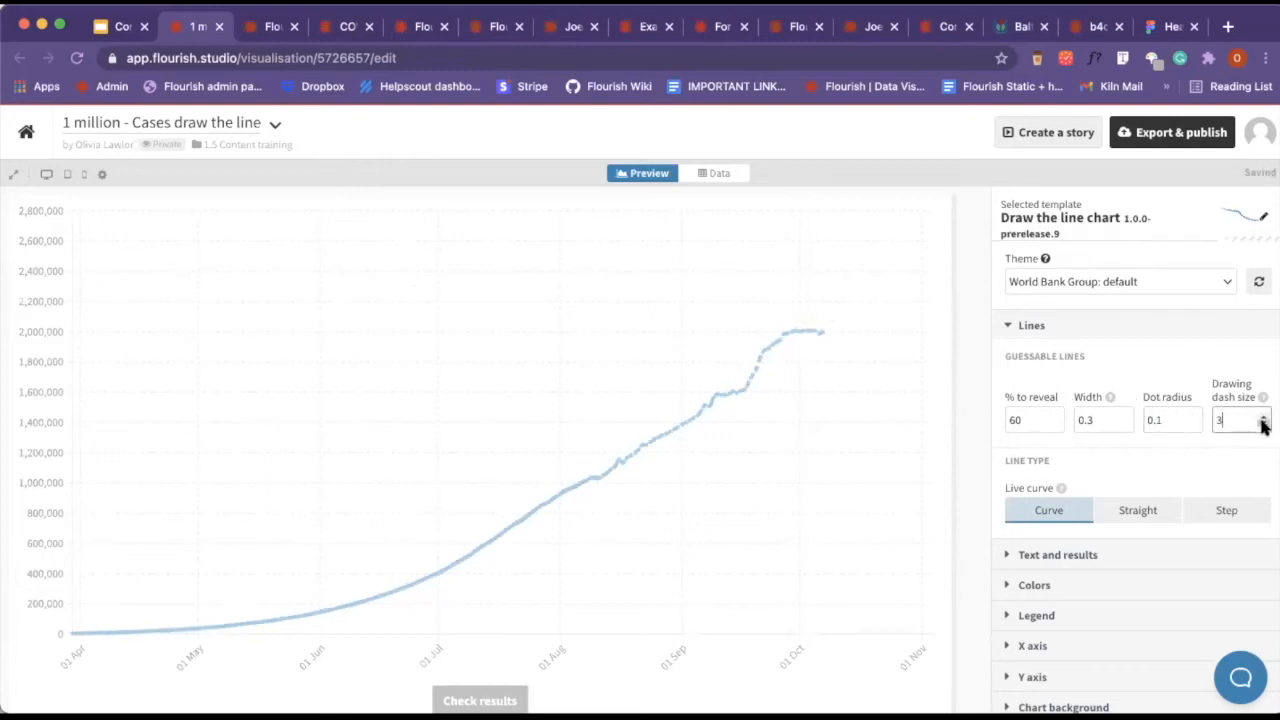
{"action": "left_click", "coordinate": [1264, 414]}
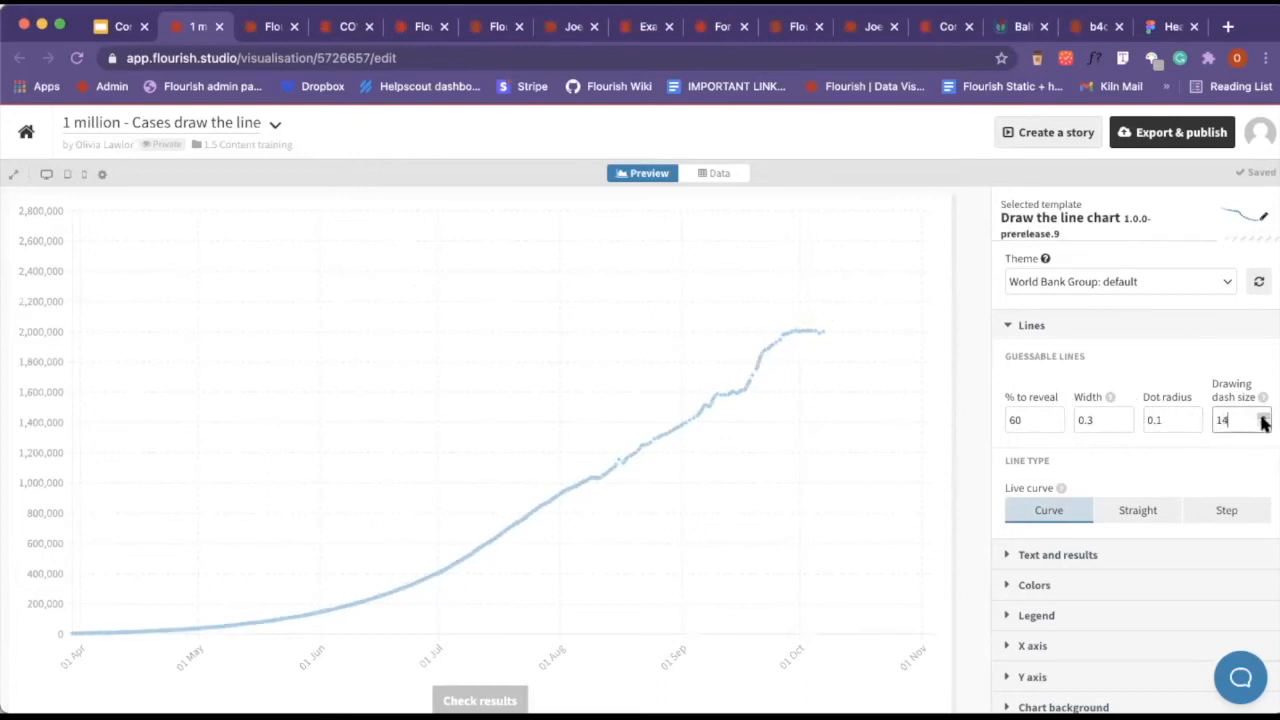
{"action": "left_click", "coordinate": [1264, 424]}
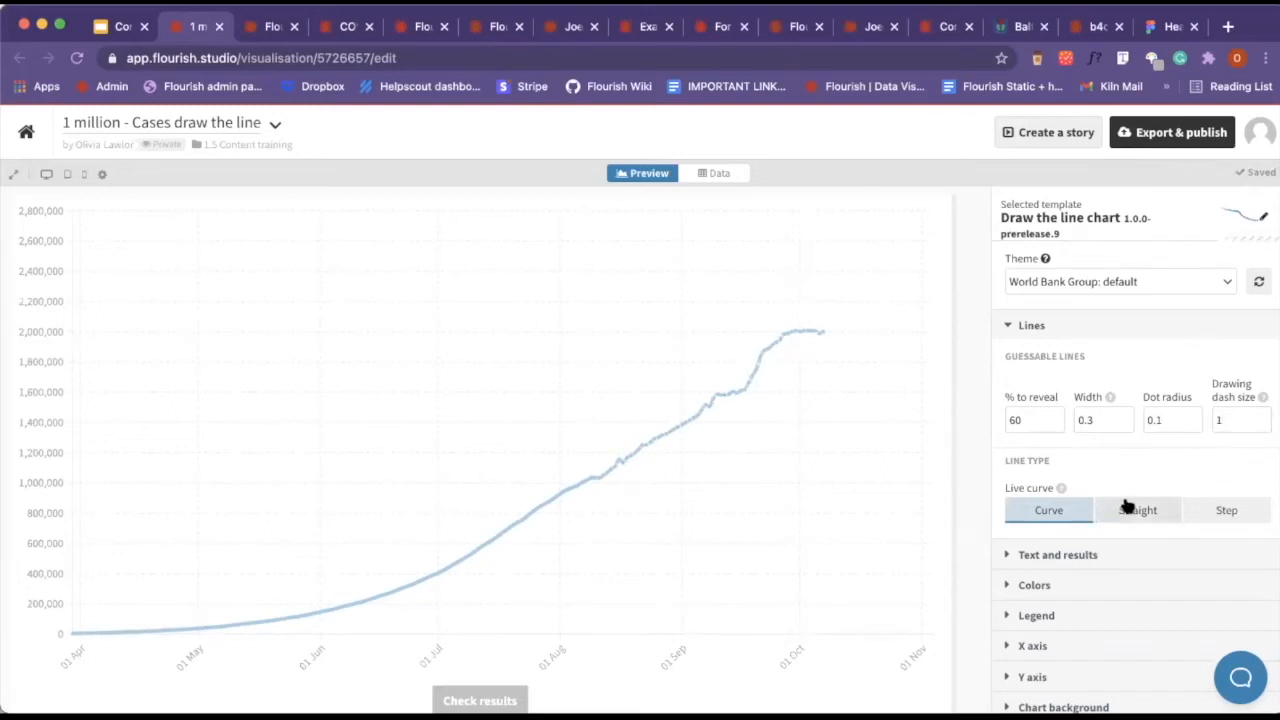
Try a straight live line curve, settle on Step, and collapse the Lines panel.
{"action": "left_click", "coordinate": [1136, 510]}
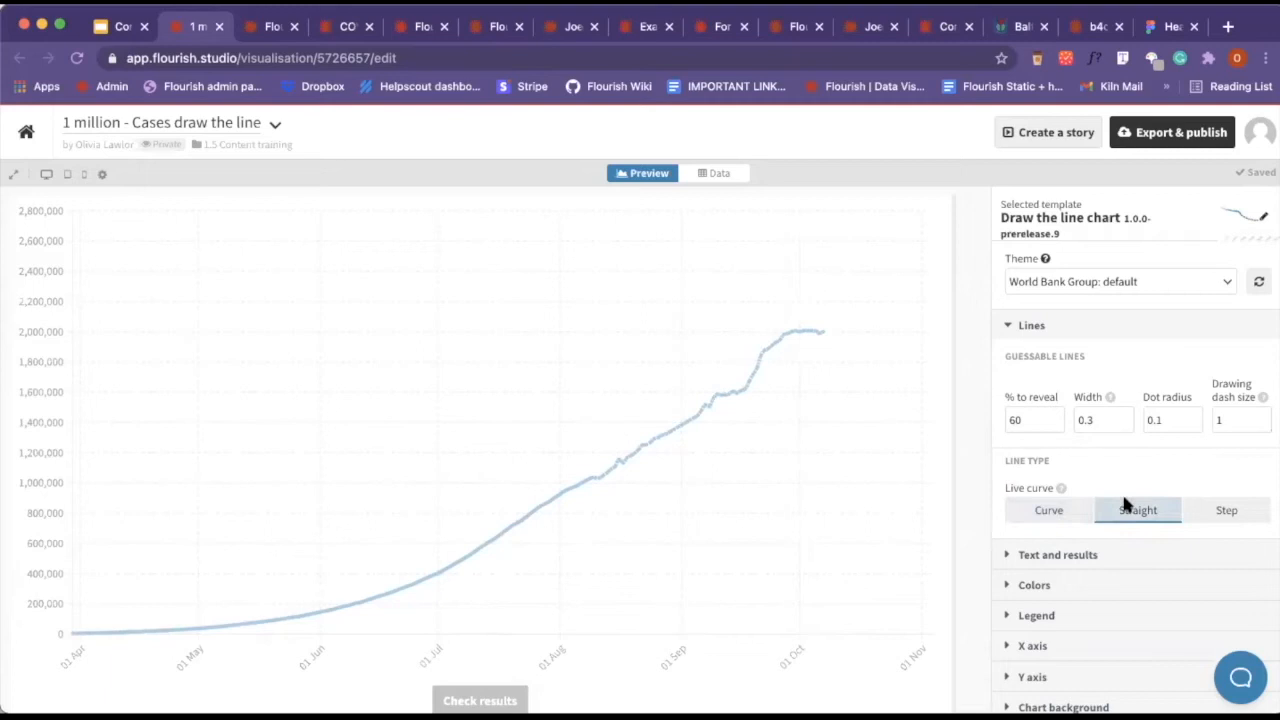
{"action": "mouse_move", "coordinate": [1226, 510]}
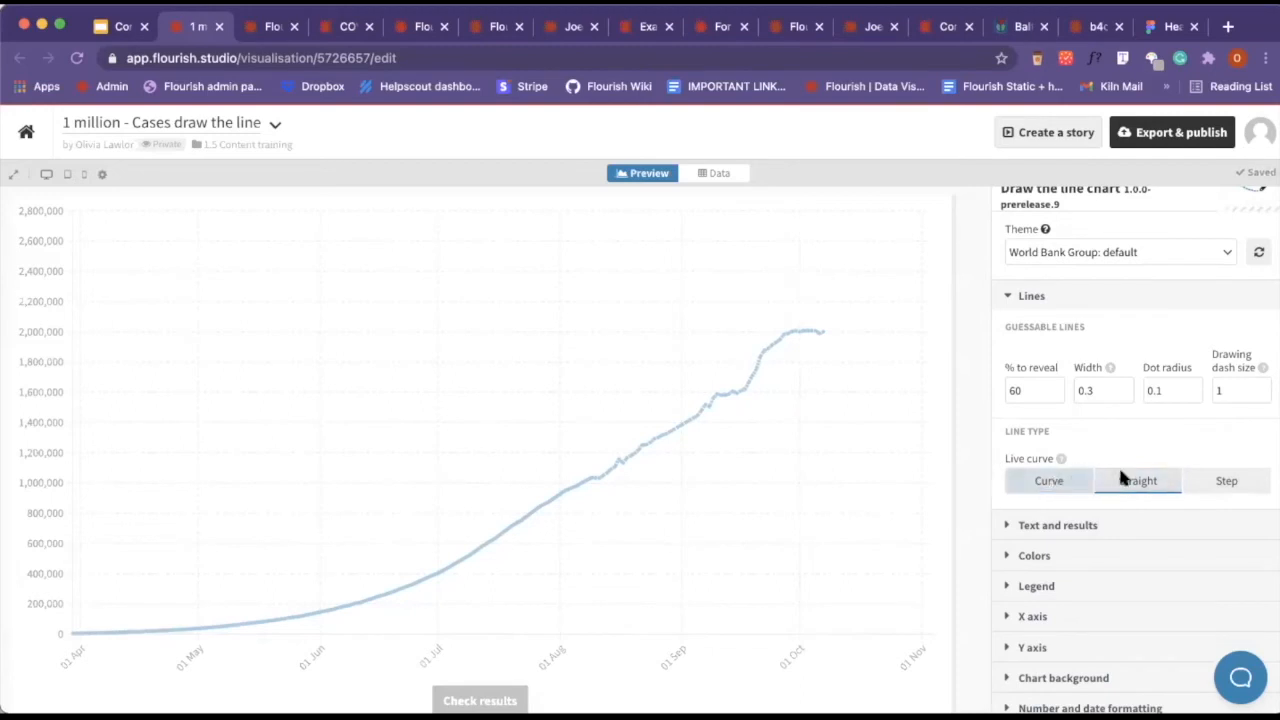
{"action": "left_click", "coordinate": [1226, 480]}
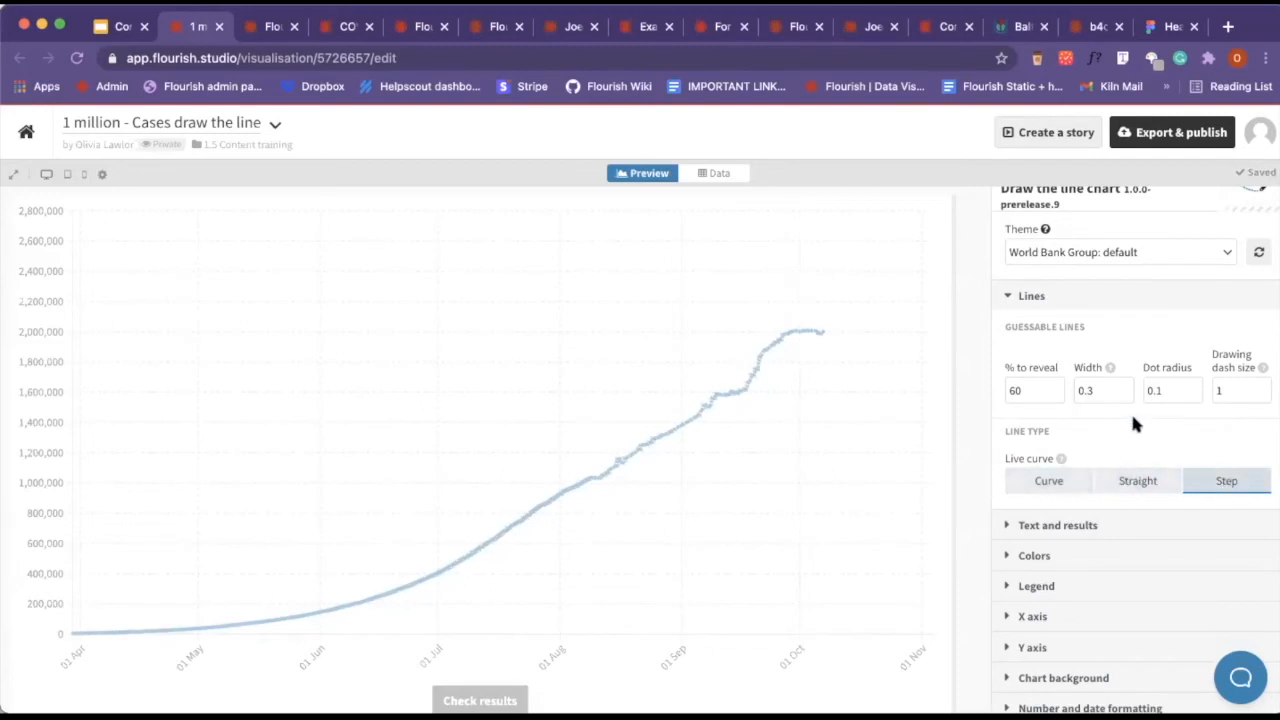
{"action": "left_click", "coordinate": [1032, 296]}
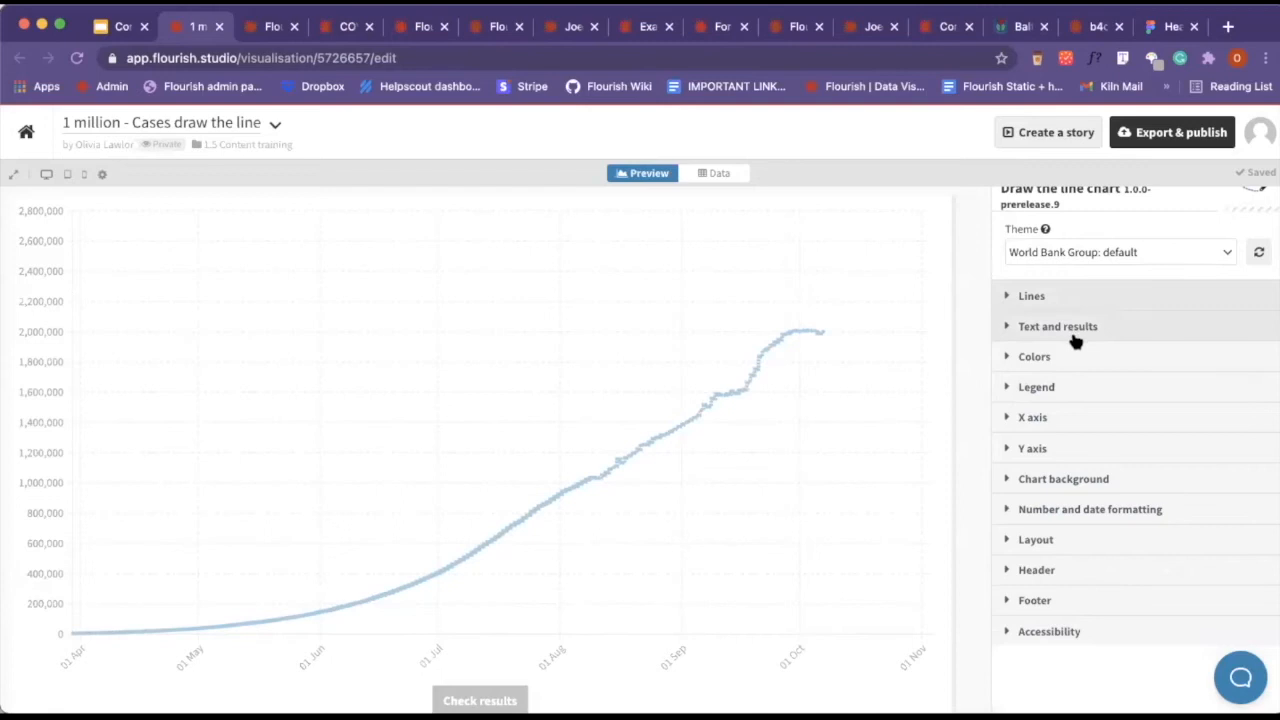
Switch the live curve back to Curve, draw a new guess and expand Text and results.
{"action": "left_click", "coordinate": [1056, 326]}
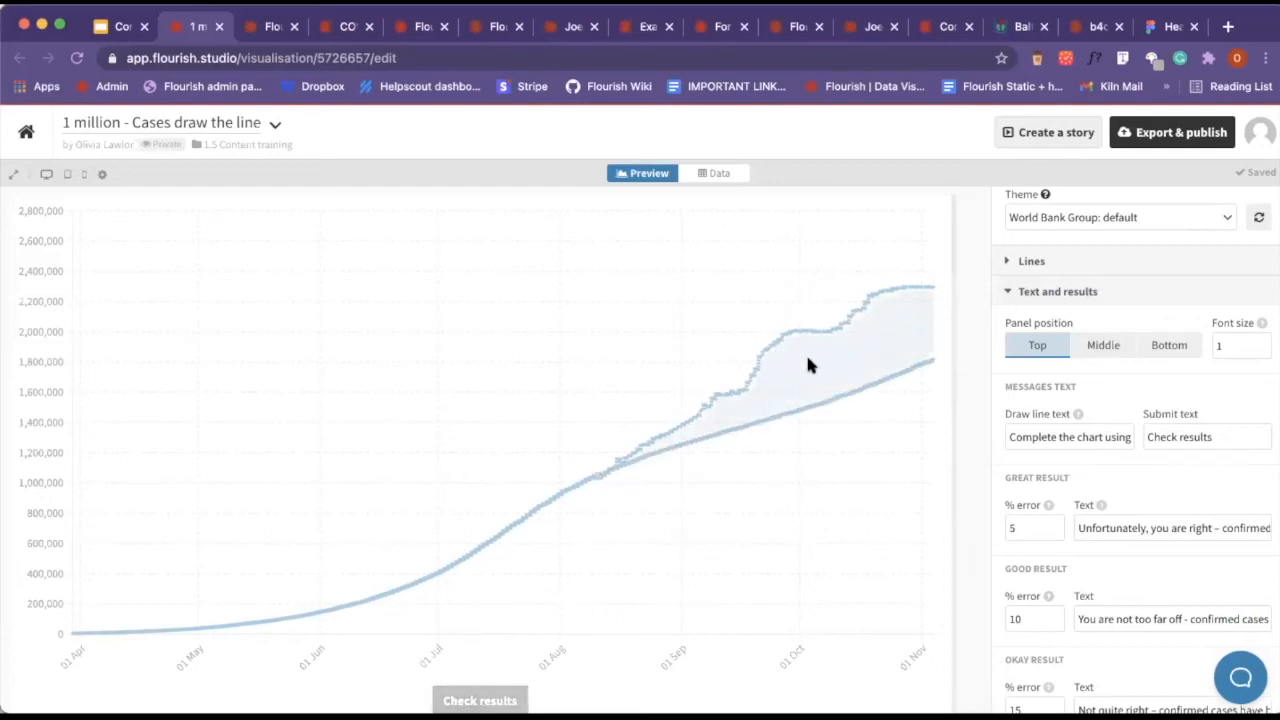
{"action": "left_click", "coordinate": [480, 700]}
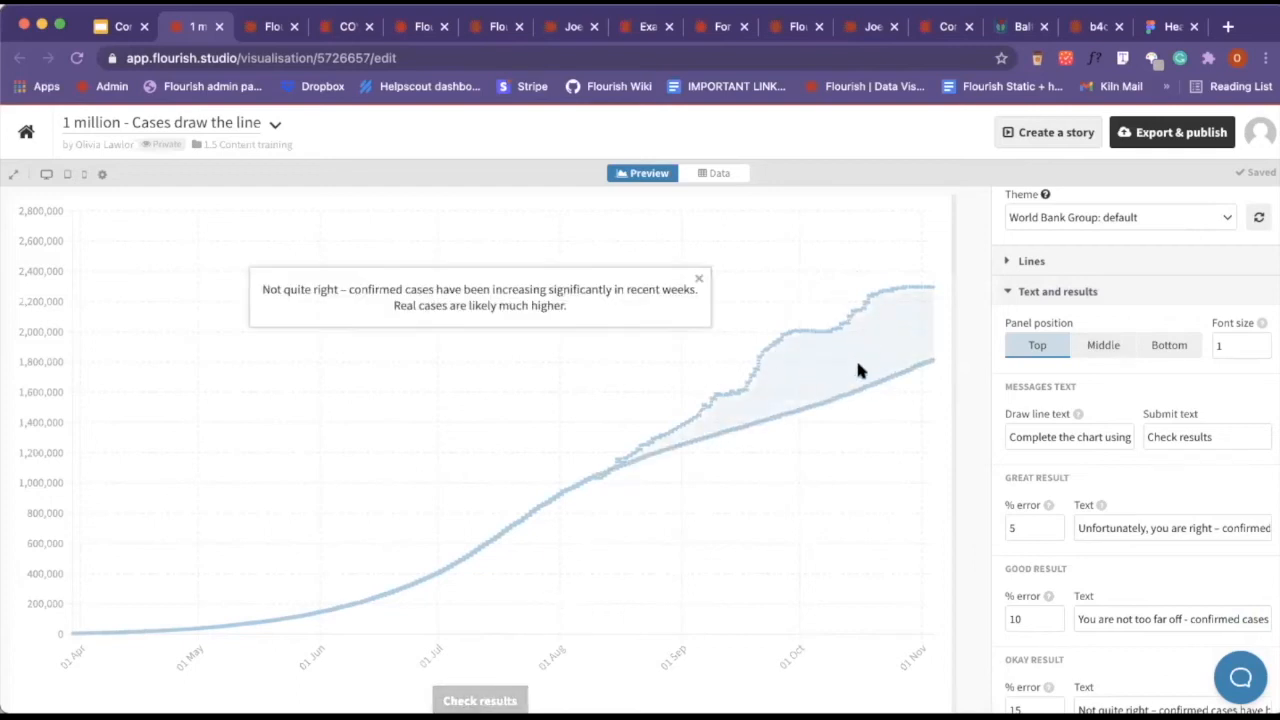
{"action": "mouse_move", "coordinate": [848, 368]}
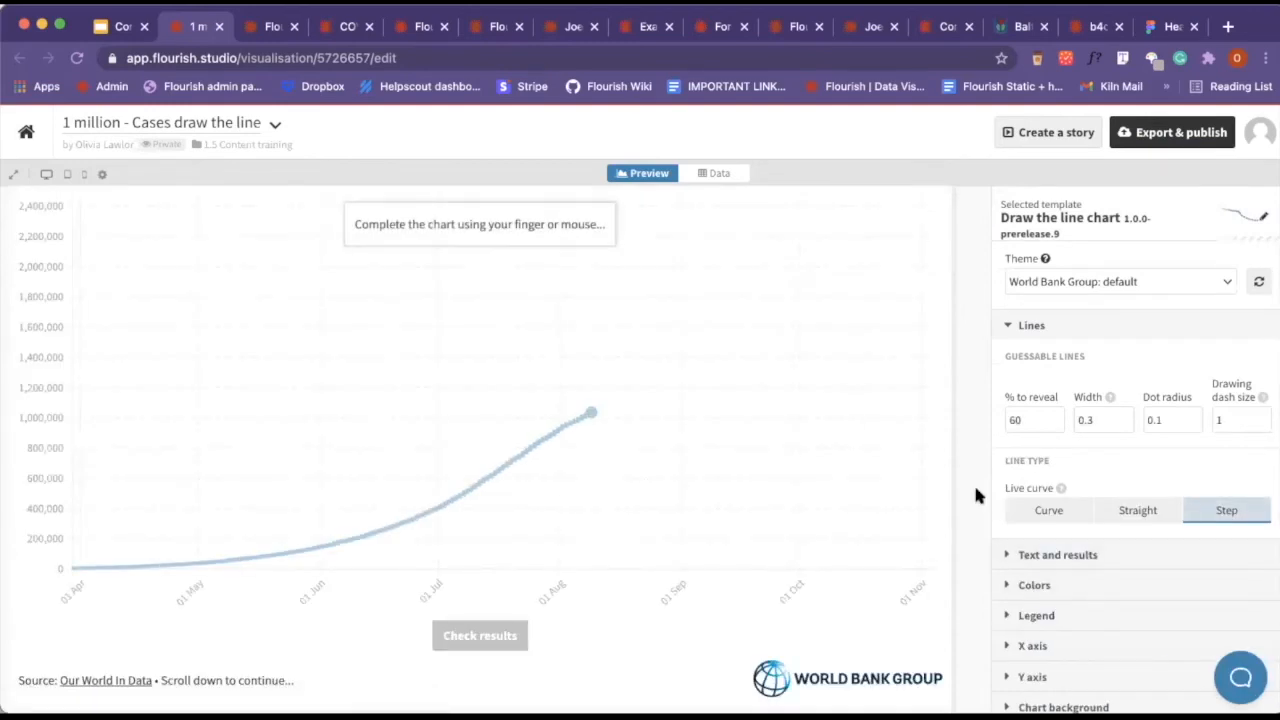
{"action": "left_click", "coordinate": [1056, 554]}
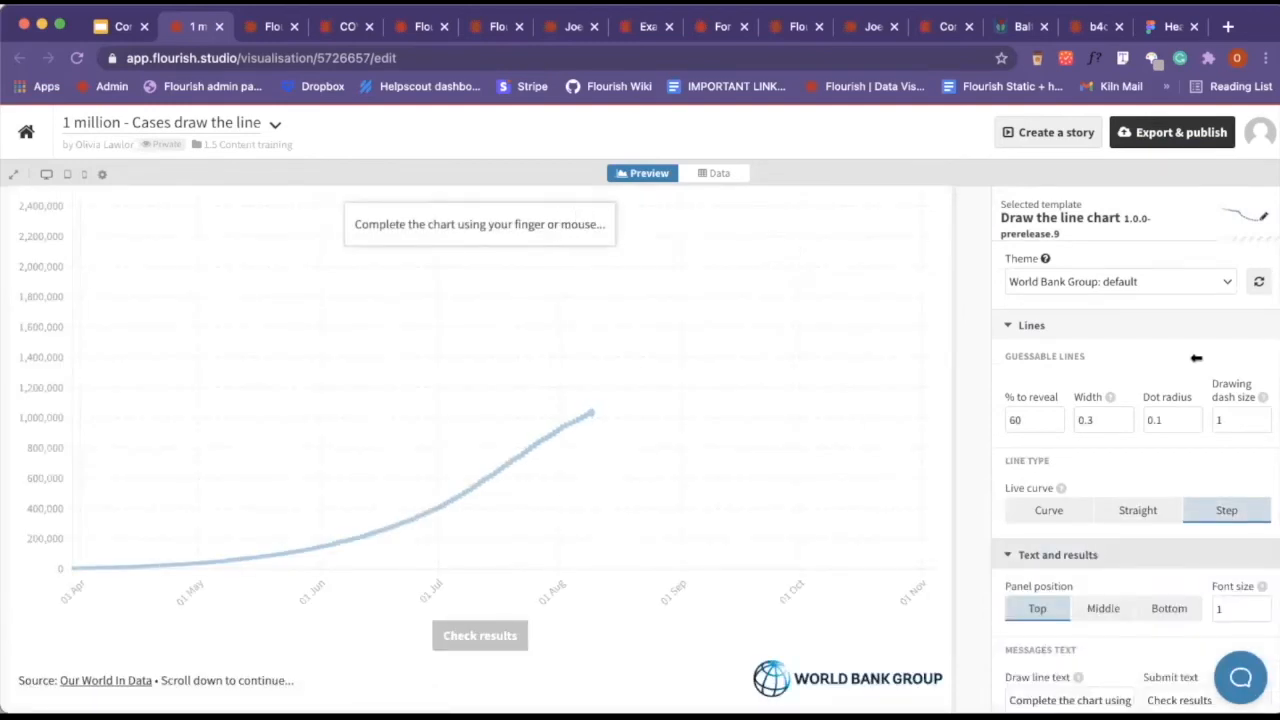
{"action": "scroll", "scroll_direction": "down", "scroll_amount": 3}
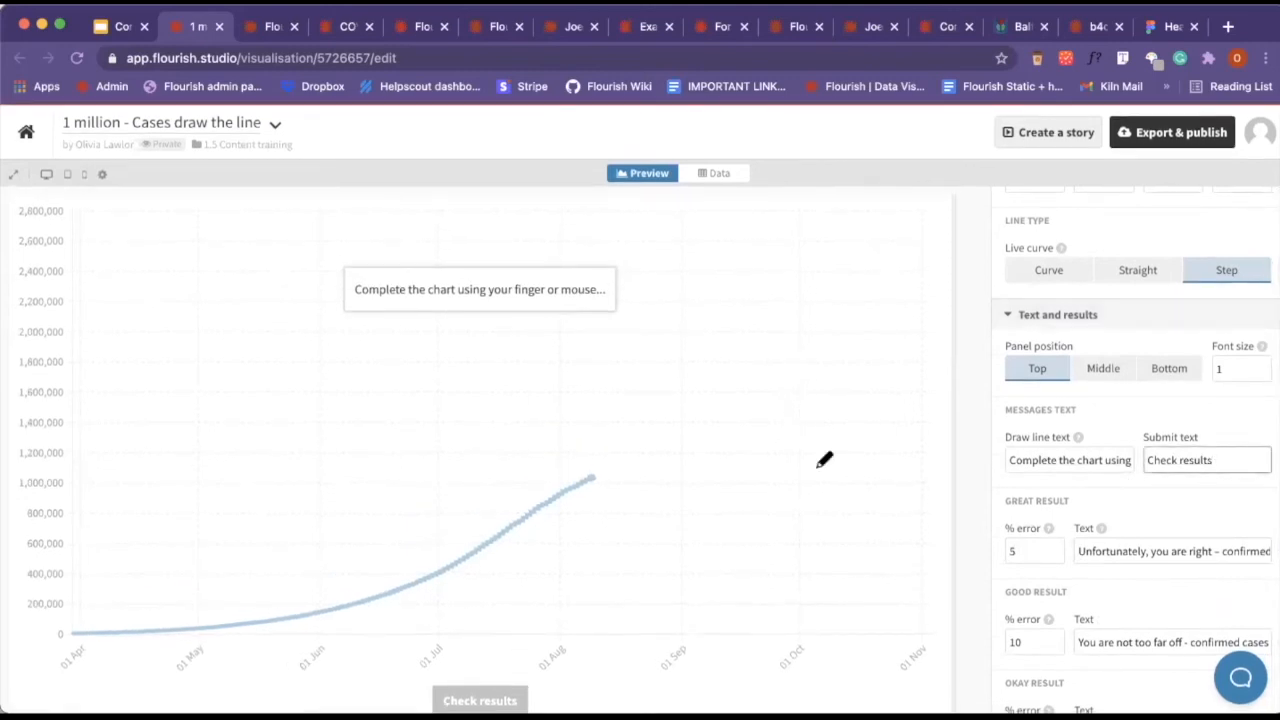
{"action": "scroll", "scroll_direction": "down", "scroll_amount": 3}
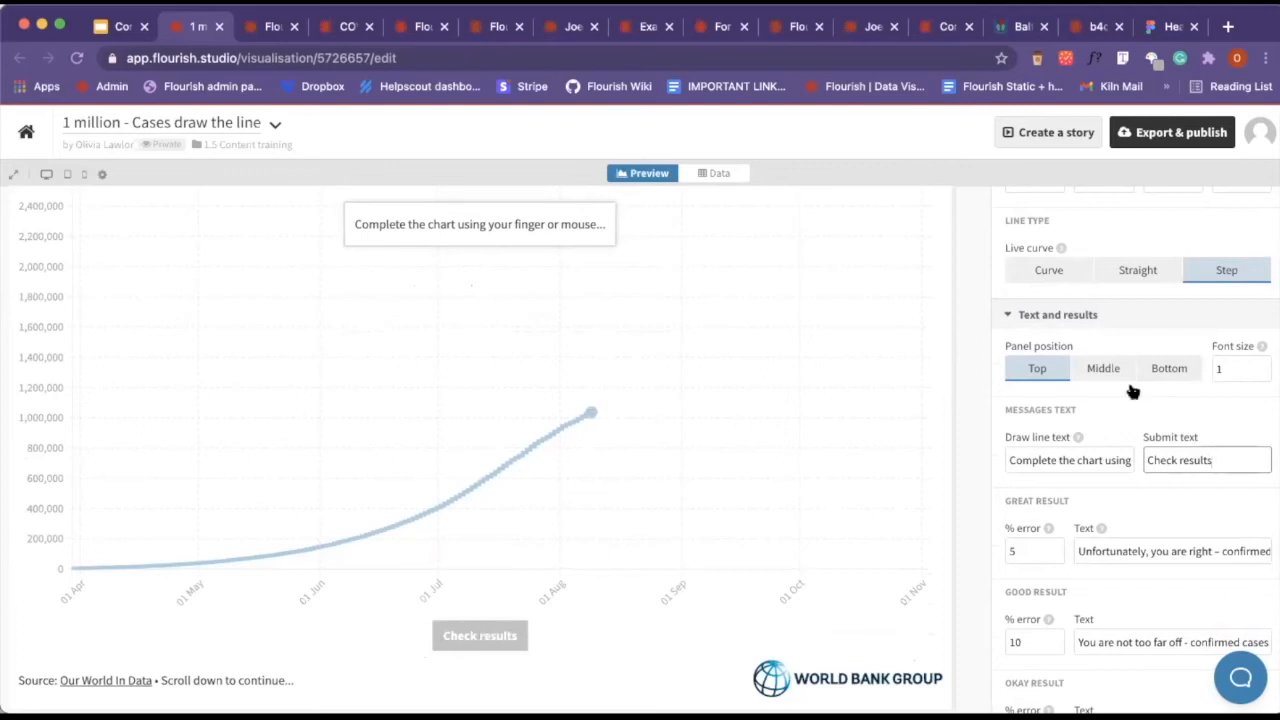
{"action": "scroll", "scroll_direction": "down", "scroll_amount": 3}
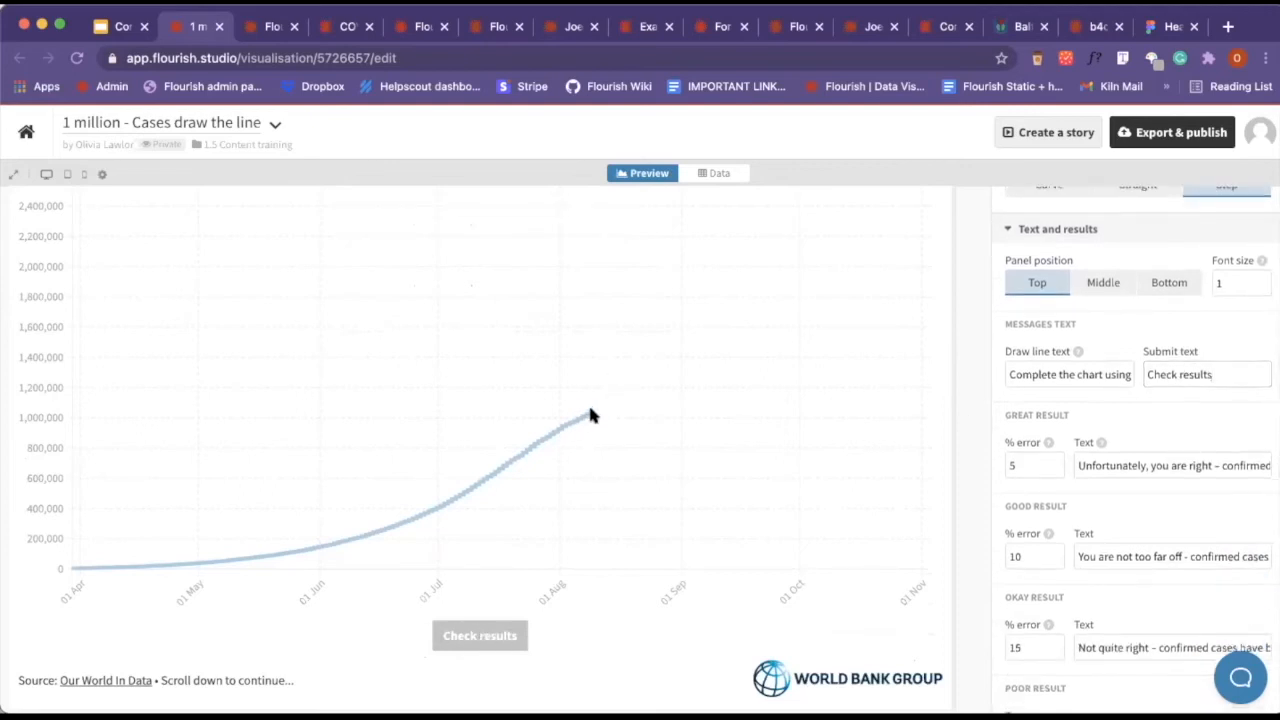
{"action": "scroll", "scroll_direction": "down", "scroll_amount": 3}
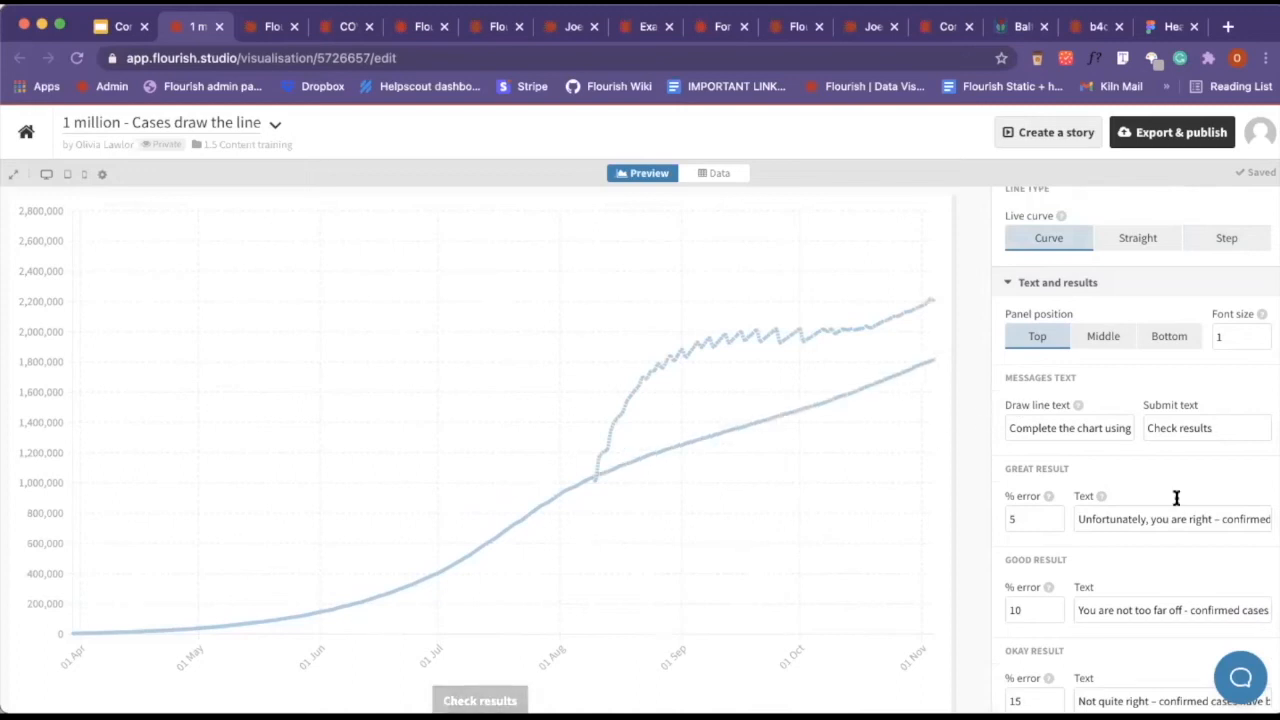
Check the drawn guess to get the poor-result message and inspect the great result threshold.
{"action": "left_click", "coordinate": [480, 700]}
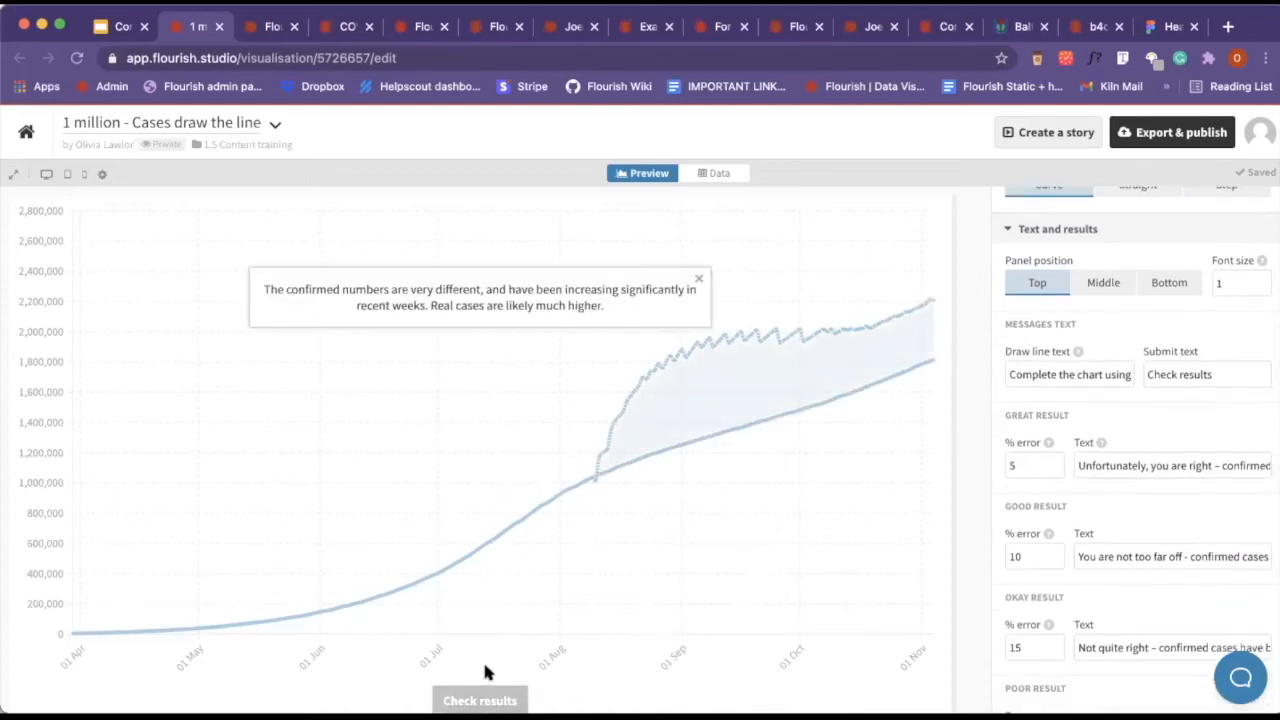
{"action": "left_click", "coordinate": [1206, 374]}
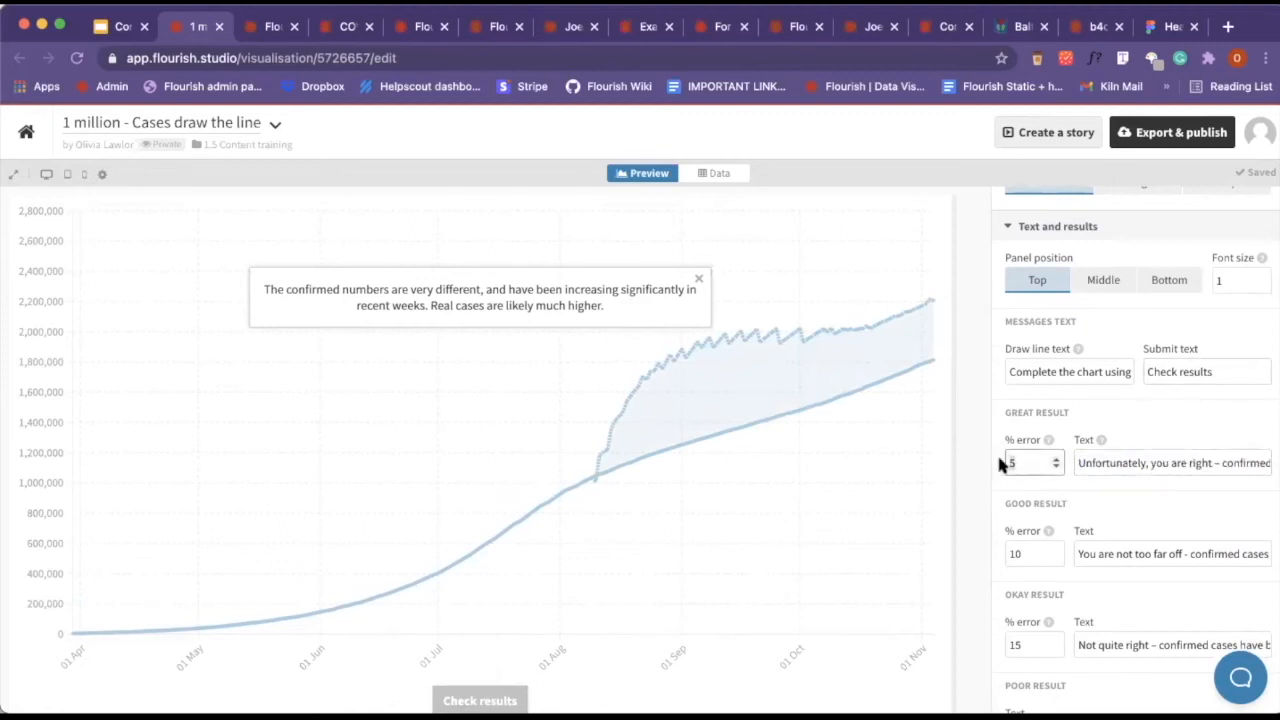
{"action": "left_click", "coordinate": [1024, 462]}
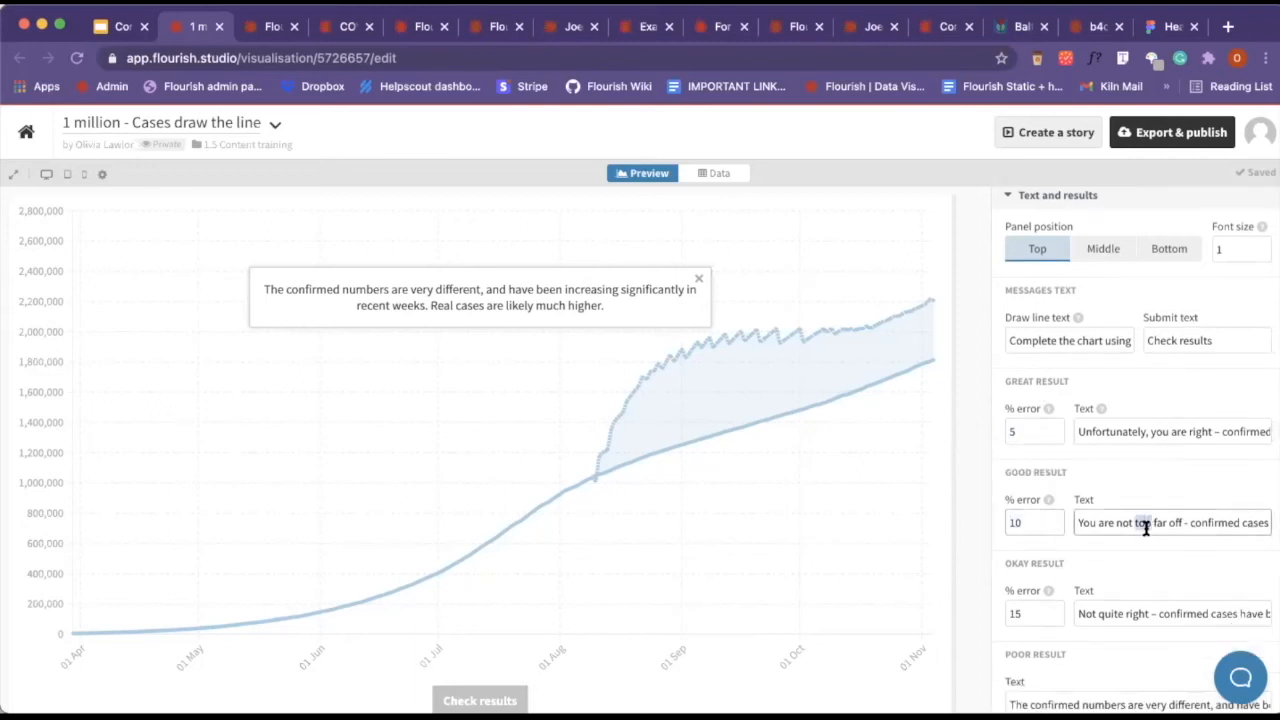
Review the good and poor result message fields and expand the Colors section.
{"action": "triple_click", "coordinate": [1172, 522]}
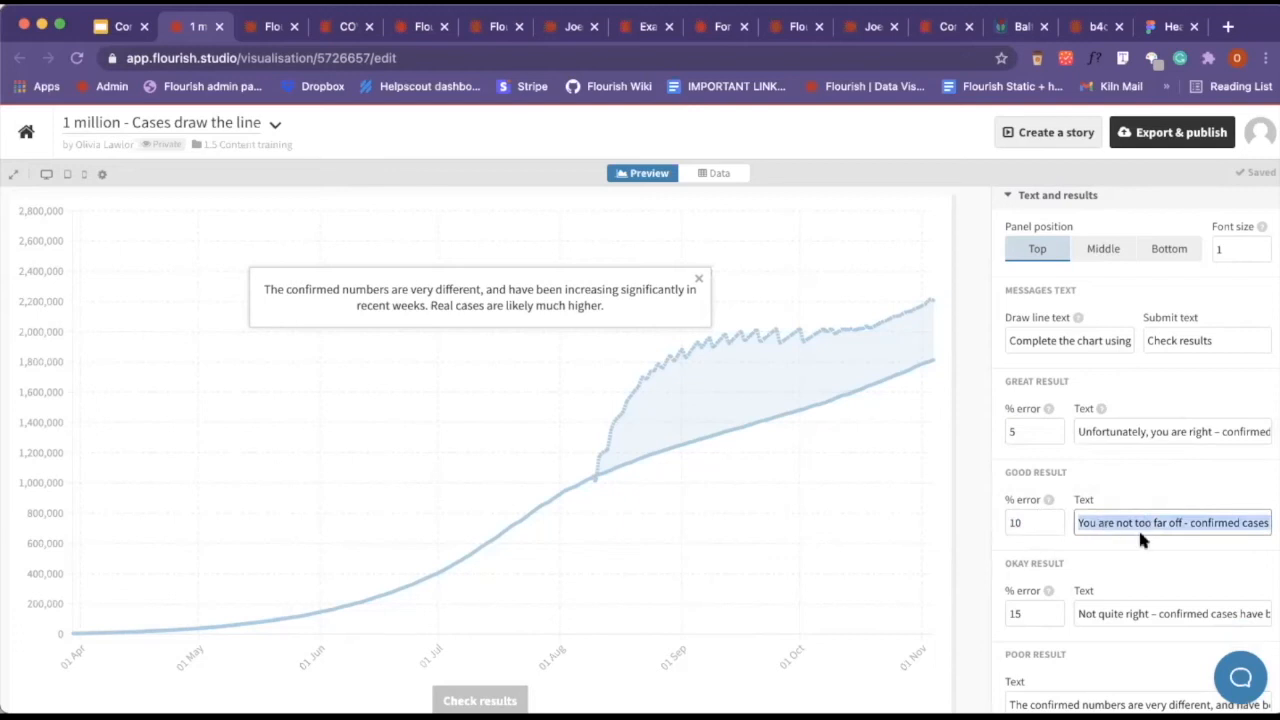
{"action": "scroll", "scroll_direction": "down", "scroll_amount": 3}
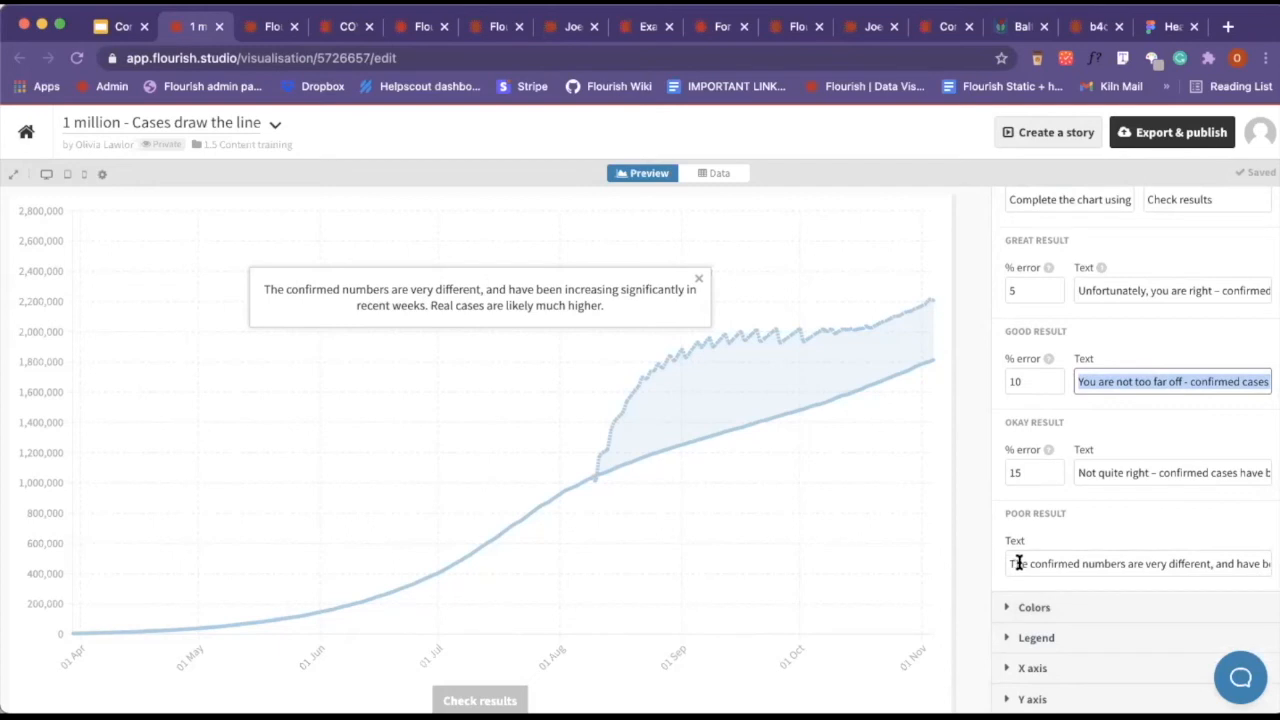
{"action": "left_click", "coordinate": [1136, 564]}
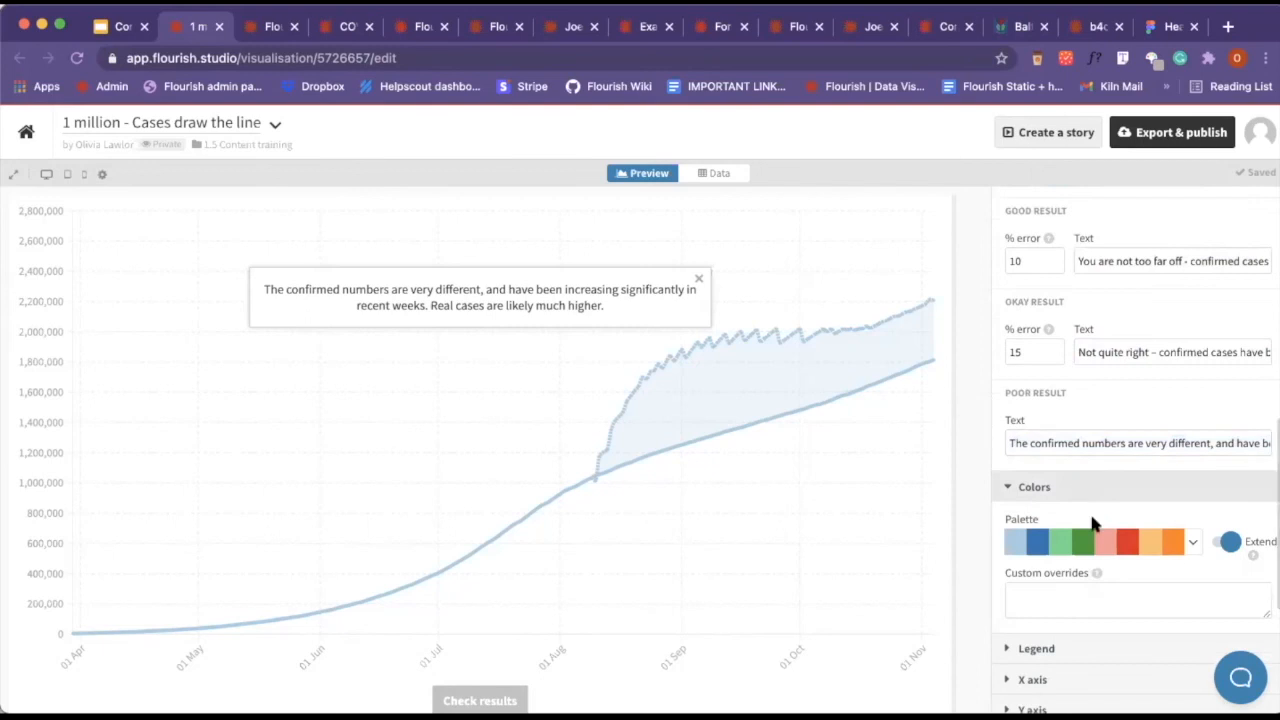
Look over the colour palette list and collapse the Colors section.
{"action": "scroll", "scroll_direction": "down", "scroll_amount": 3}
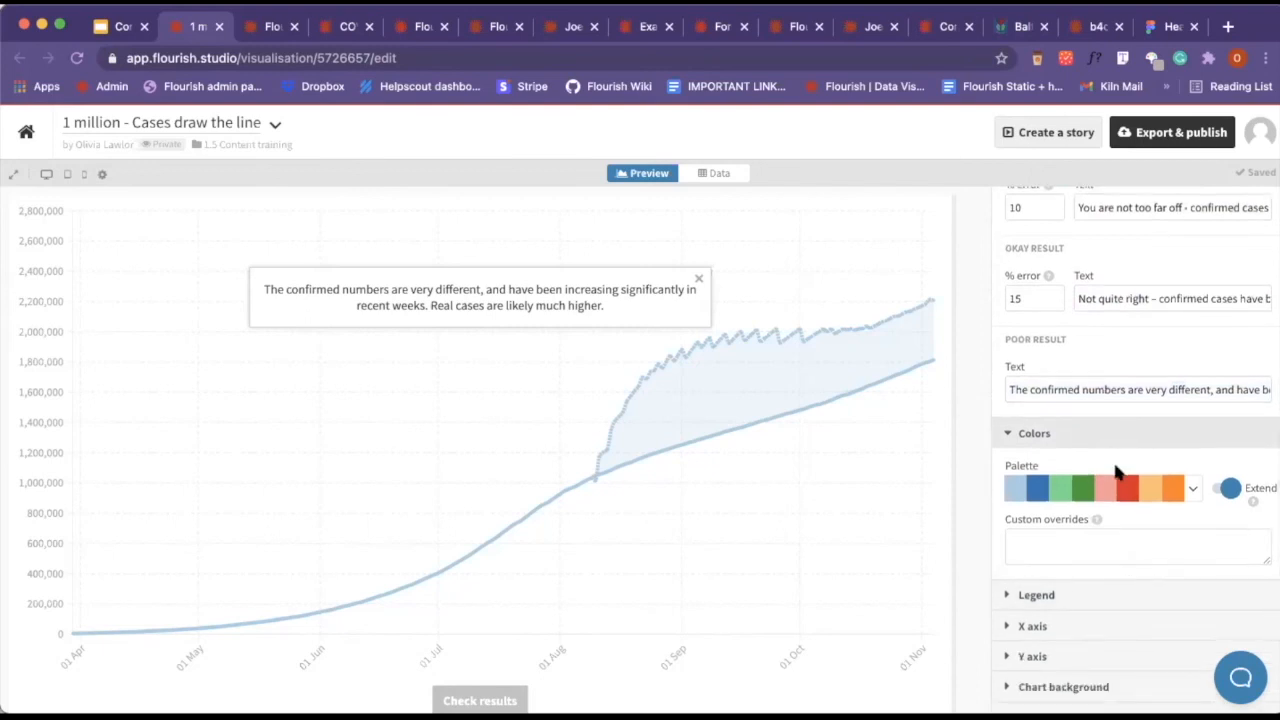
{"action": "left_click", "coordinate": [1100, 488]}
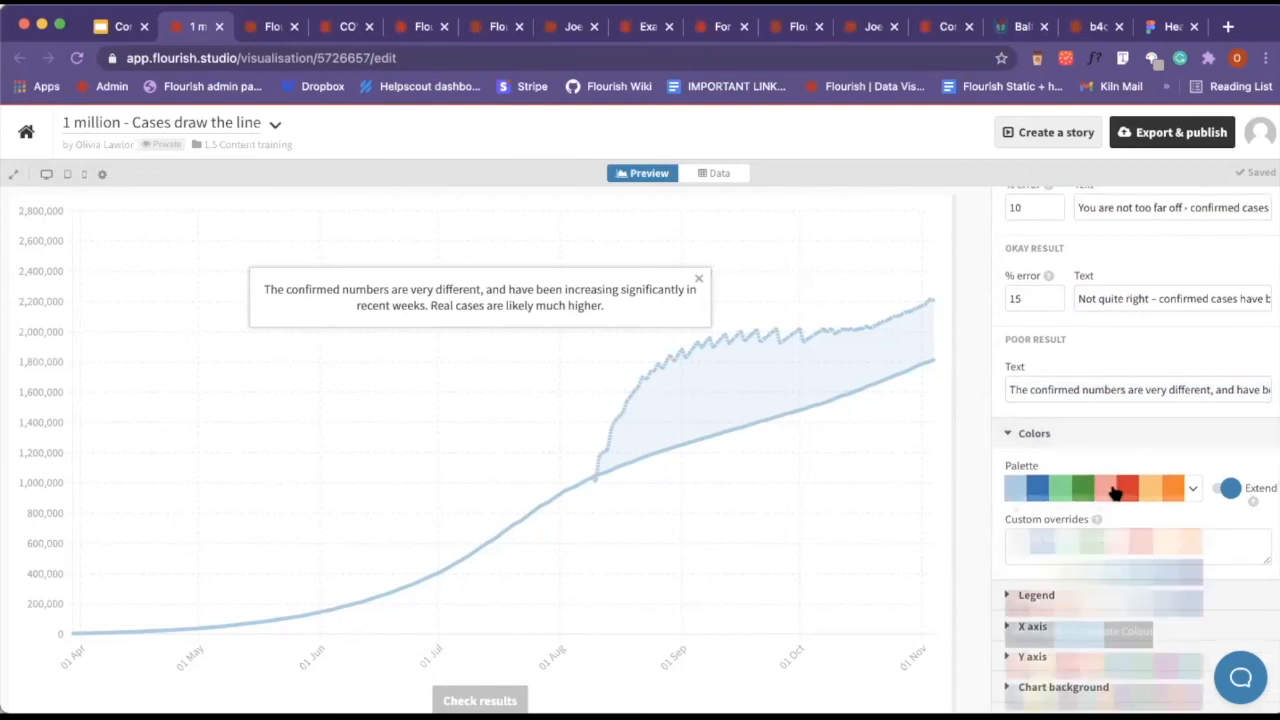
{"action": "left_click", "coordinate": [1032, 432]}
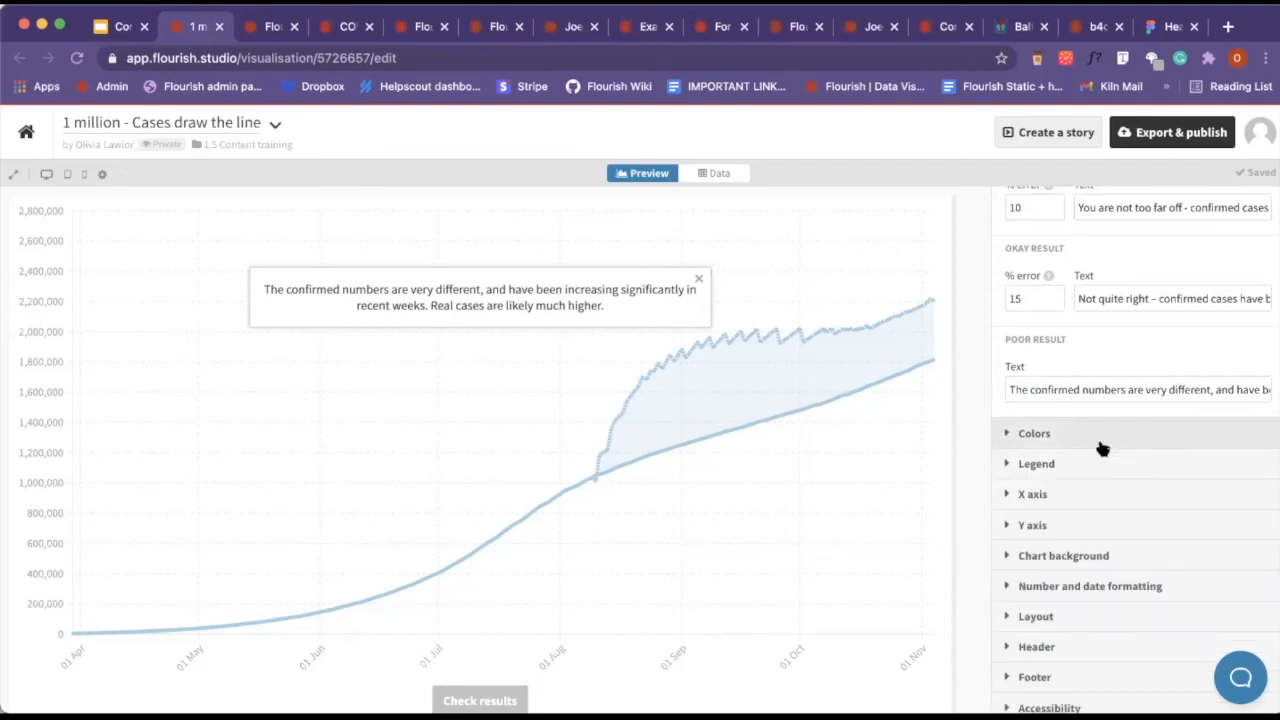
Expand and review the X axis settings, then reach Number and date formatting.
{"action": "scroll", "scroll_direction": "down", "scroll_amount": 3}
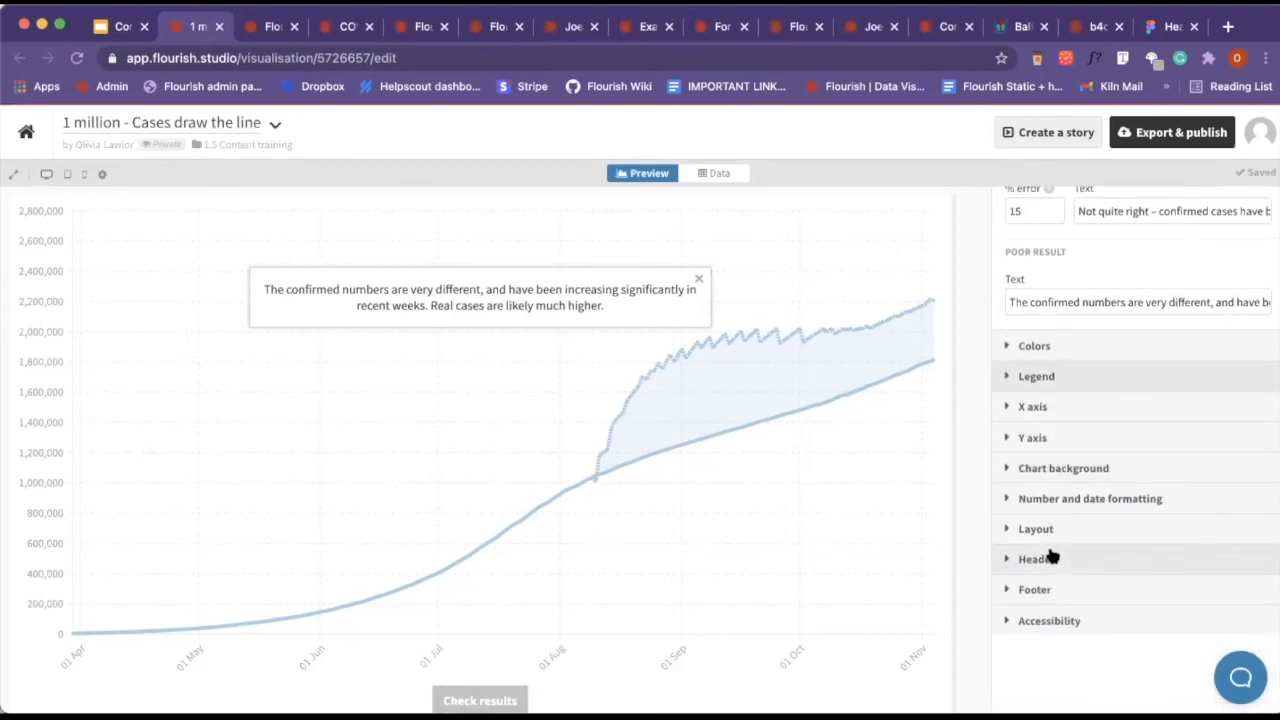
{"action": "left_click", "coordinate": [1032, 406]}
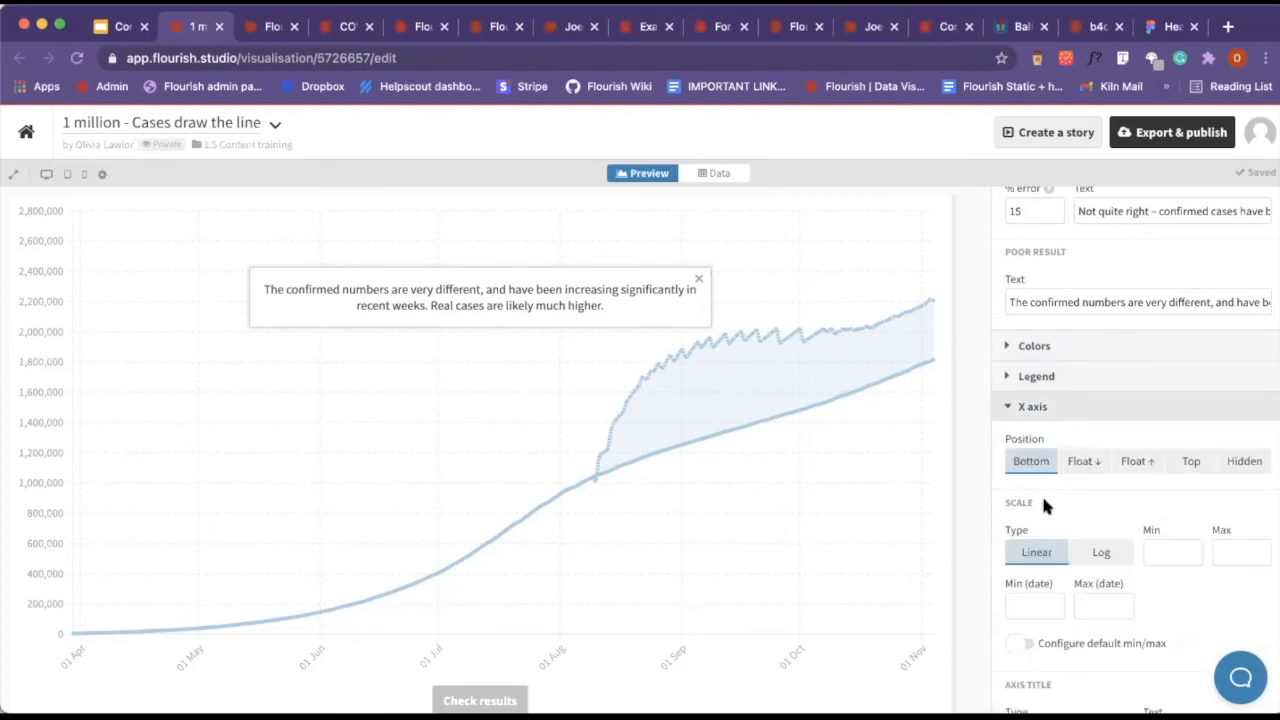
{"action": "scroll", "scroll_direction": "down", "scroll_amount": 3}
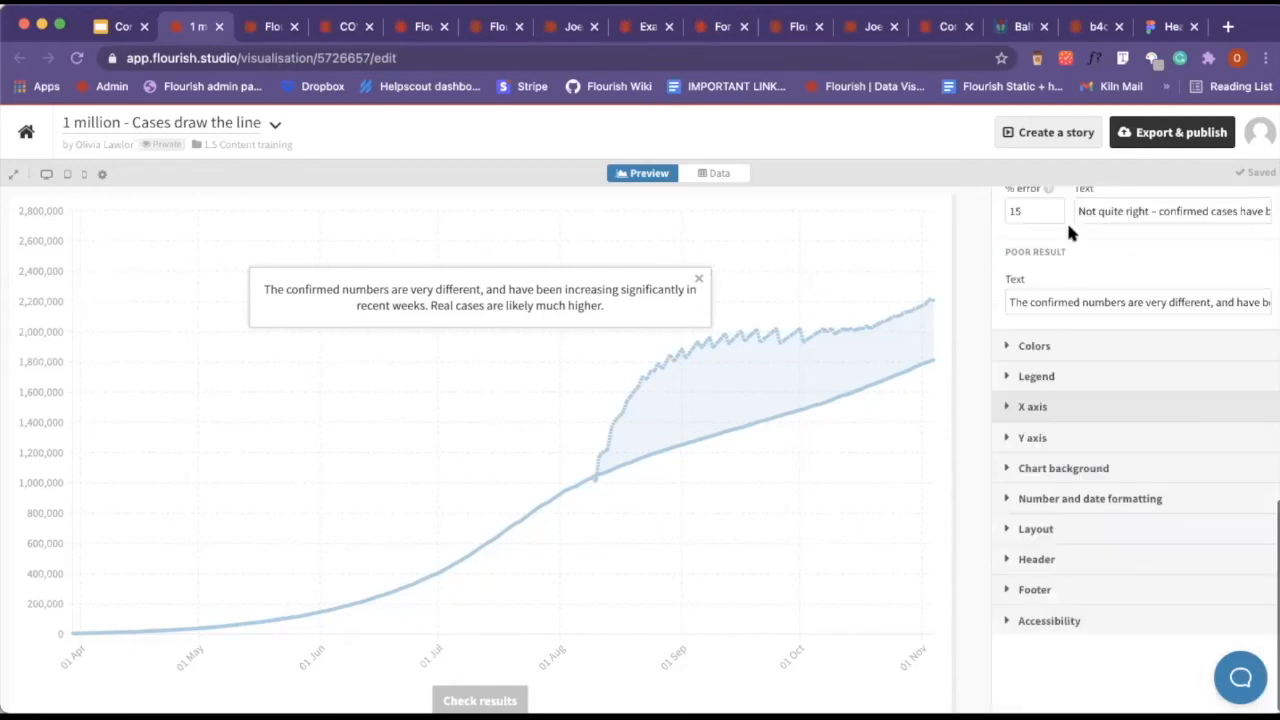
{"action": "left_click", "coordinate": [1090, 498]}
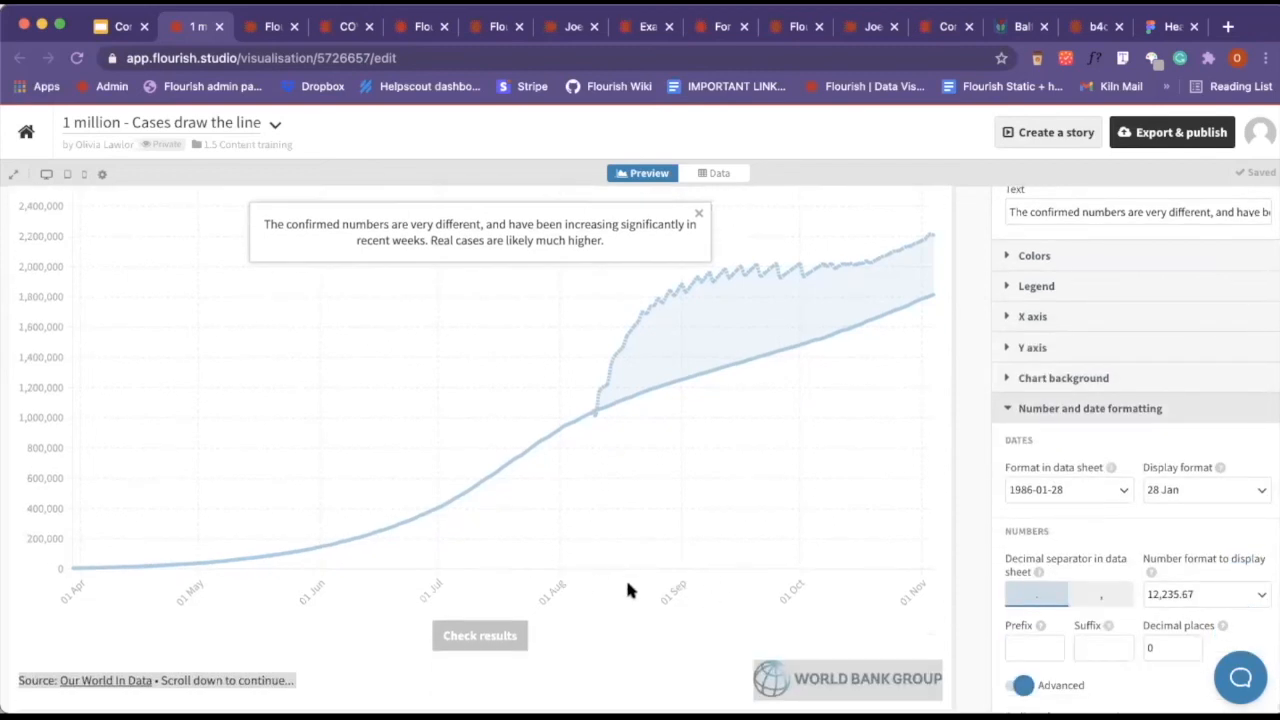
{"action": "mouse_move", "coordinate": [616, 600]}
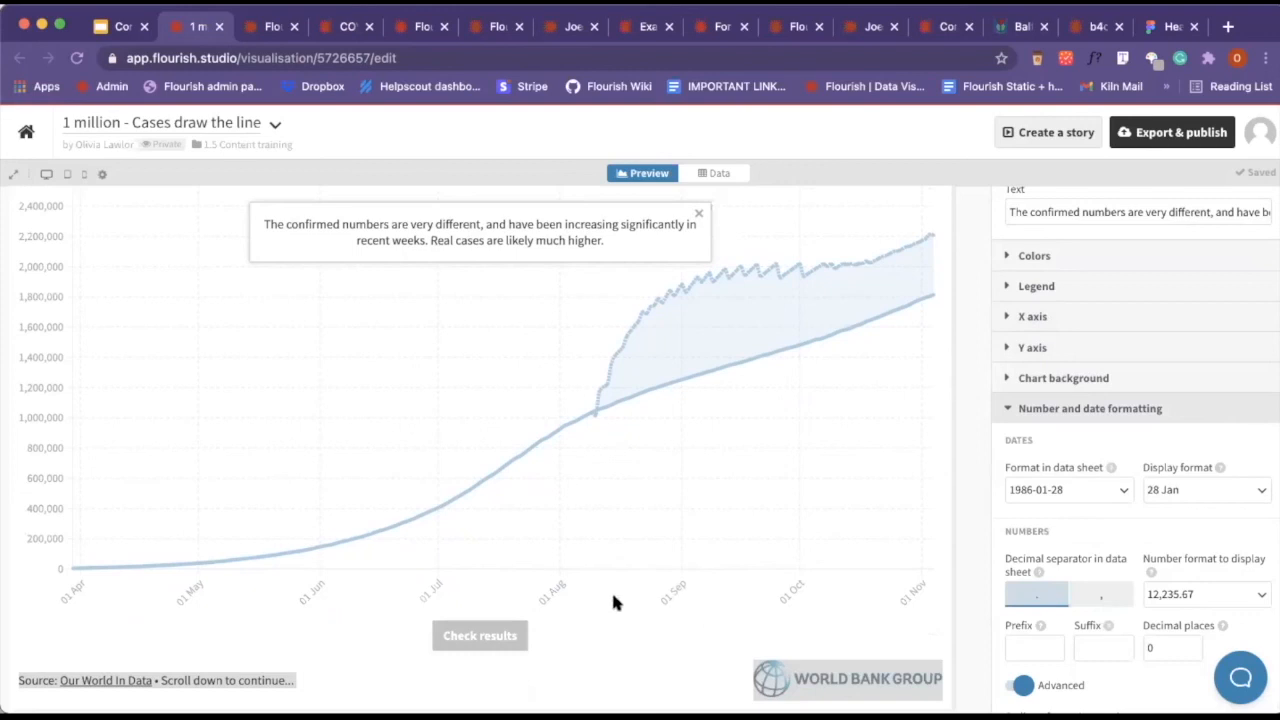
Check the data sheet date format options and return to the Google Slides presentation.
{"action": "left_click", "coordinate": [1068, 488]}
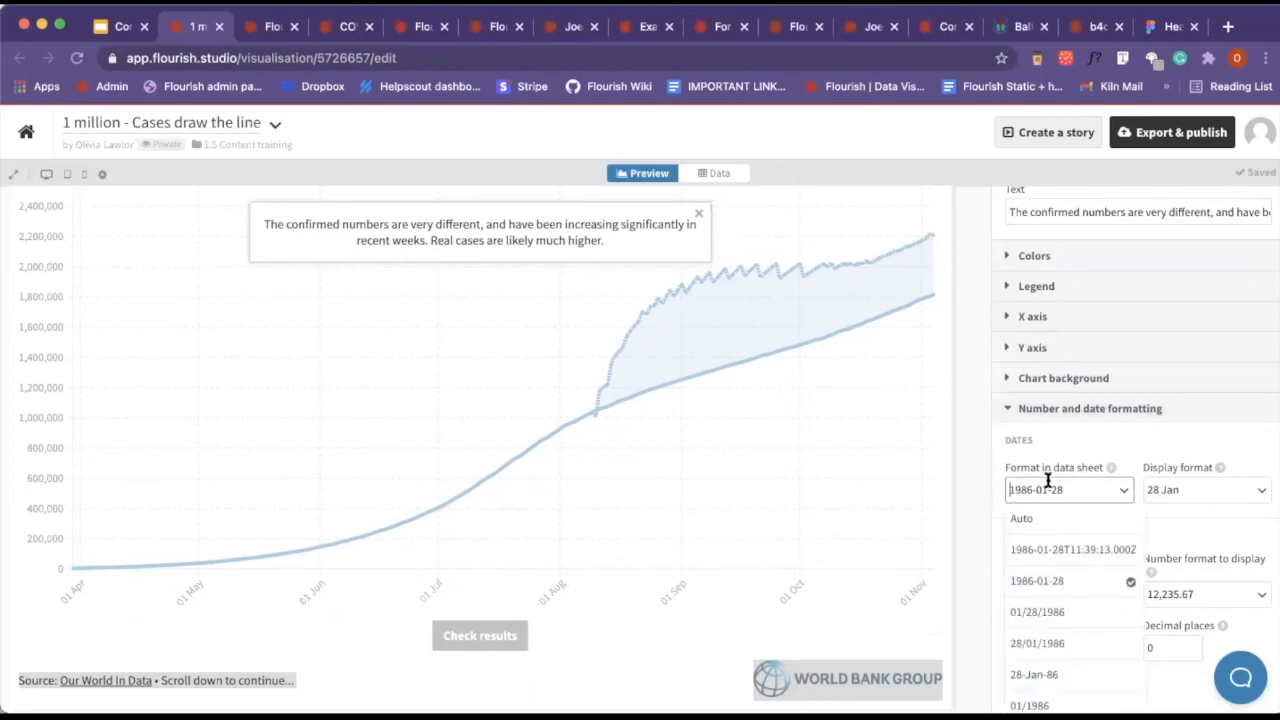
{"action": "left_click", "coordinate": [1036, 580]}
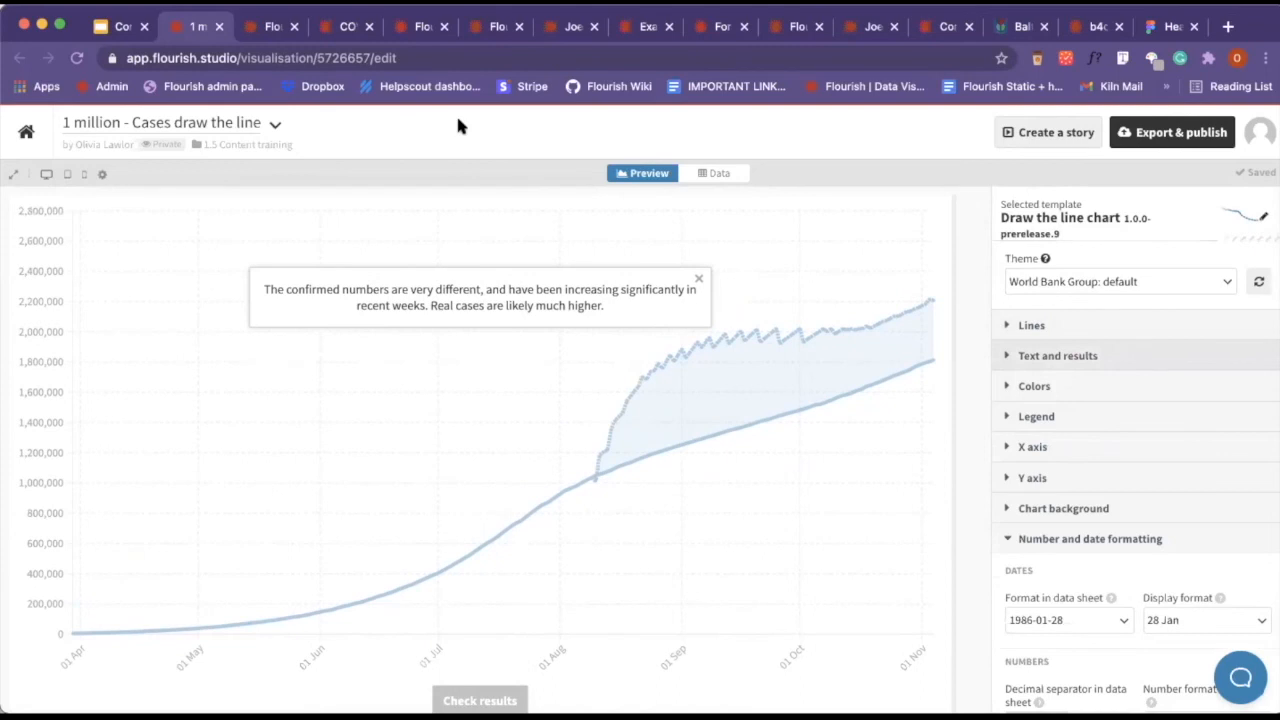
{"action": "left_click", "coordinate": [120, 26]}
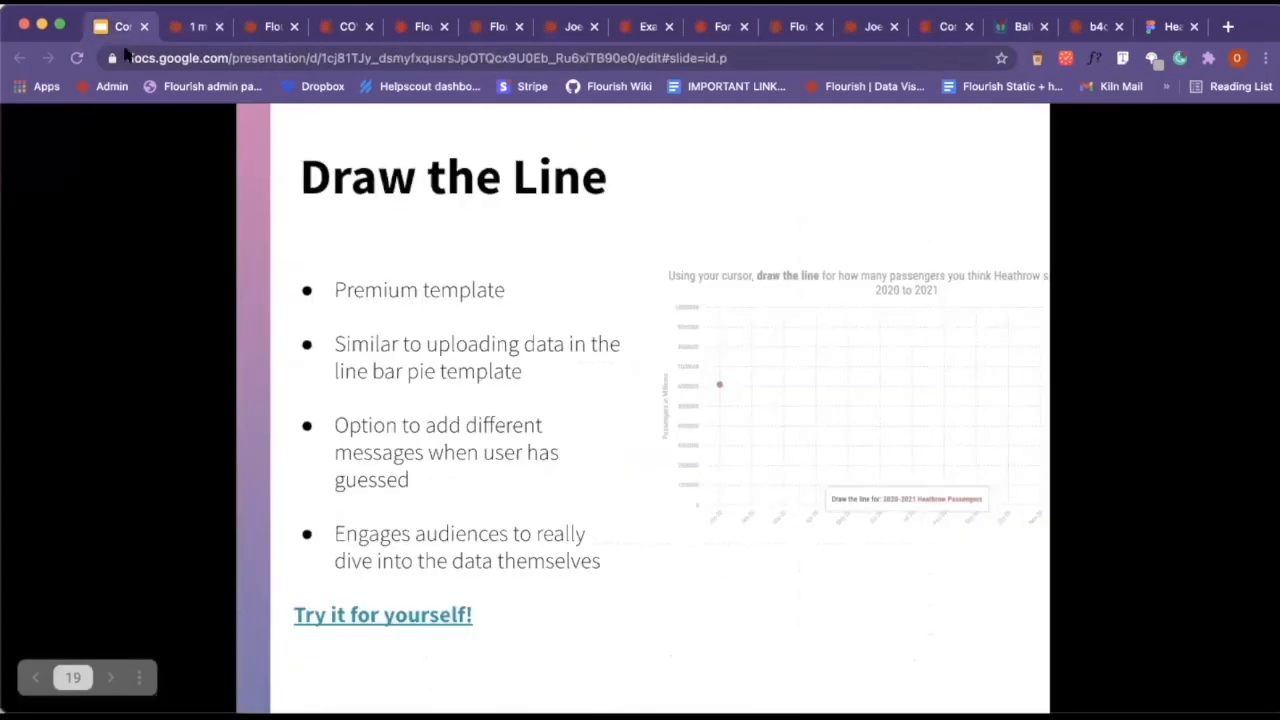